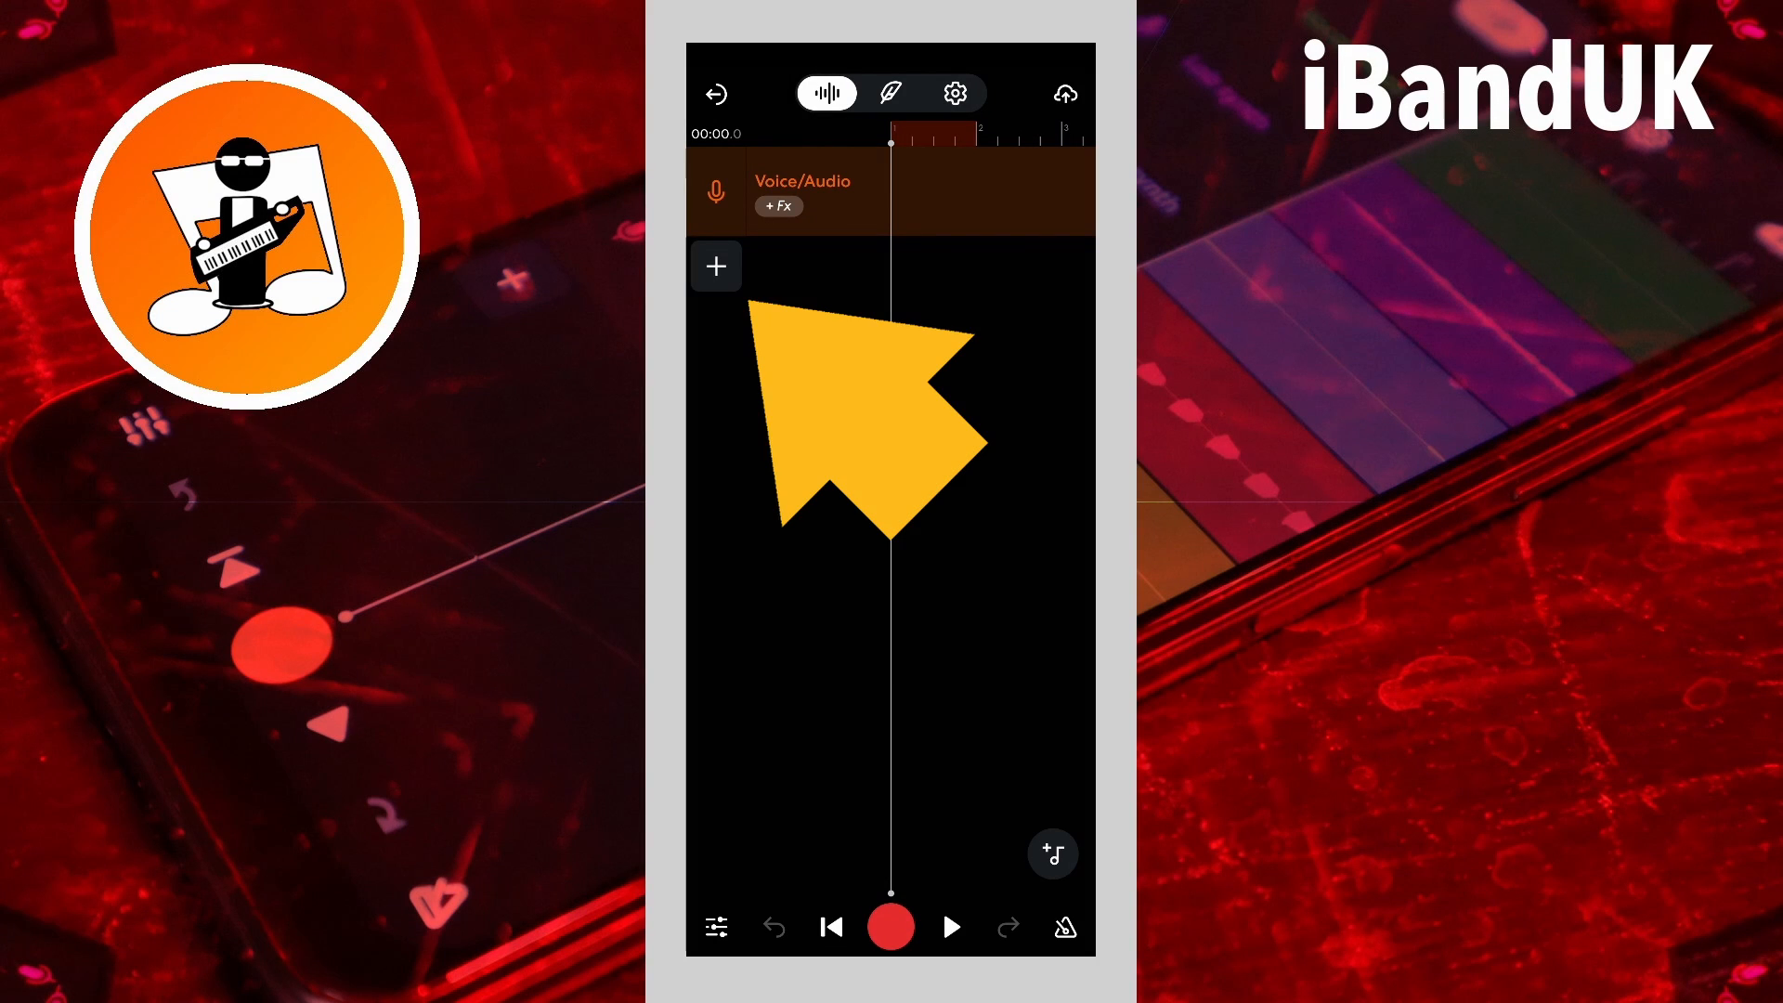
Step: Add a new Drum Machine track, bringing up the drum kit list
left_click(717, 265)
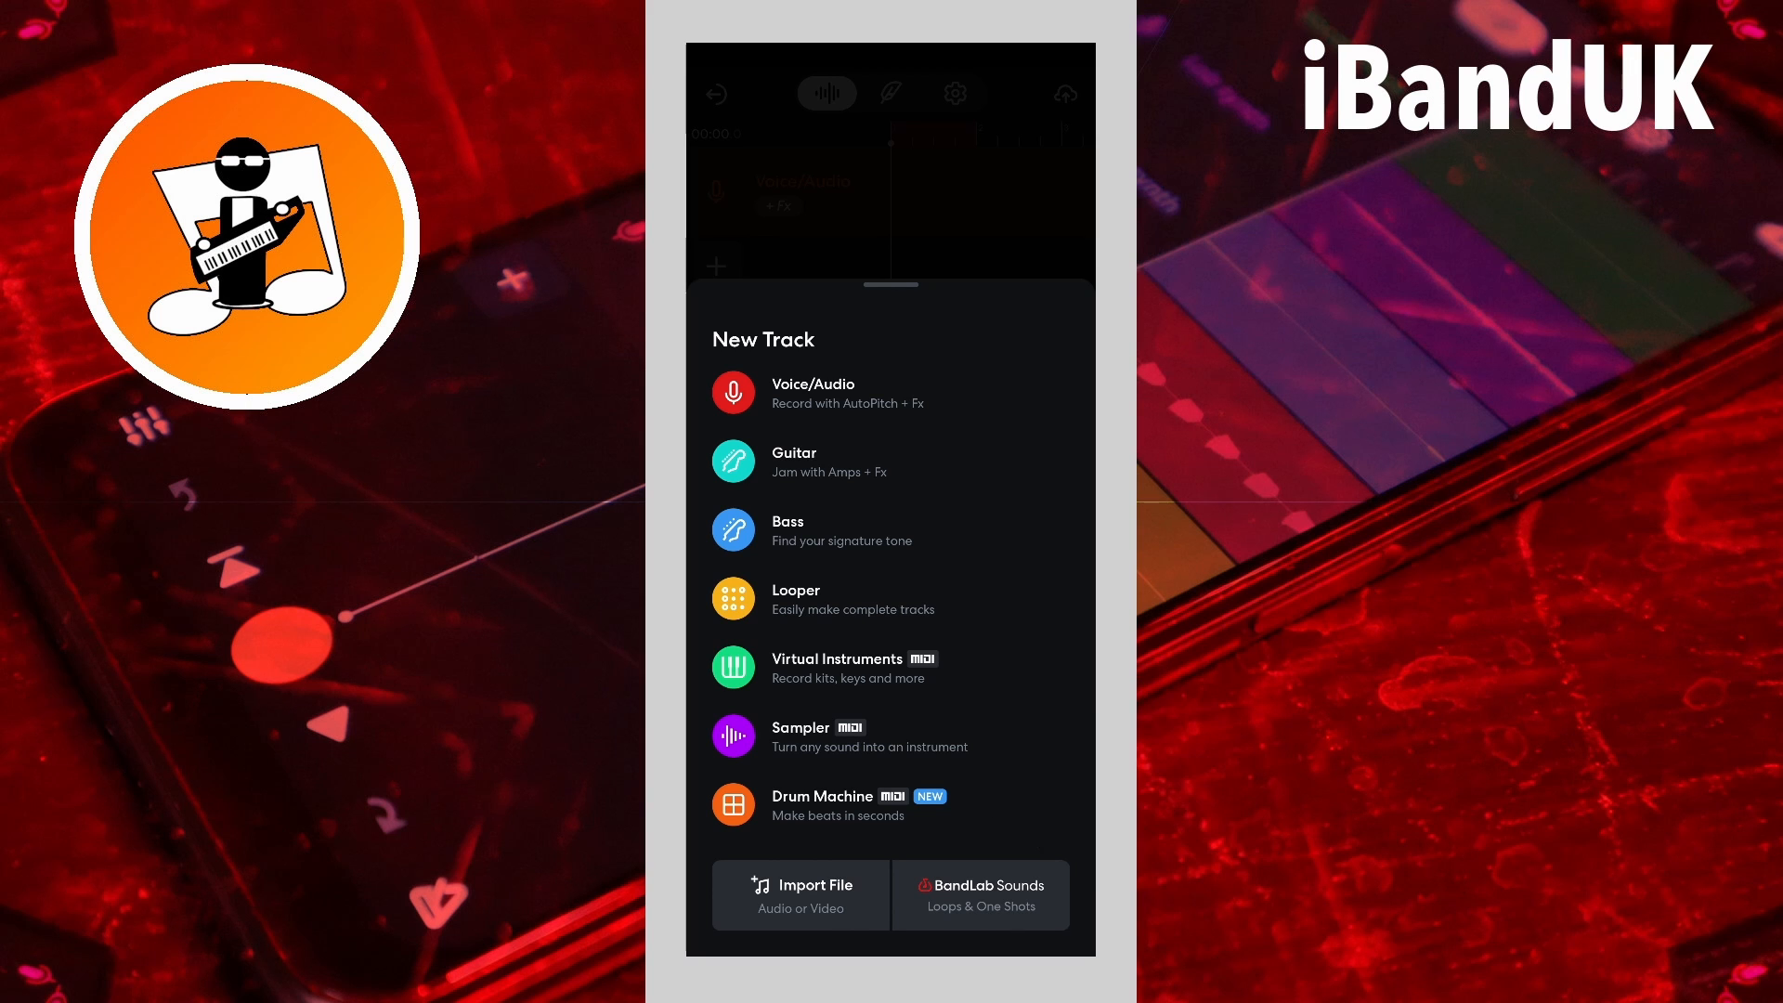
left_click(847, 667)
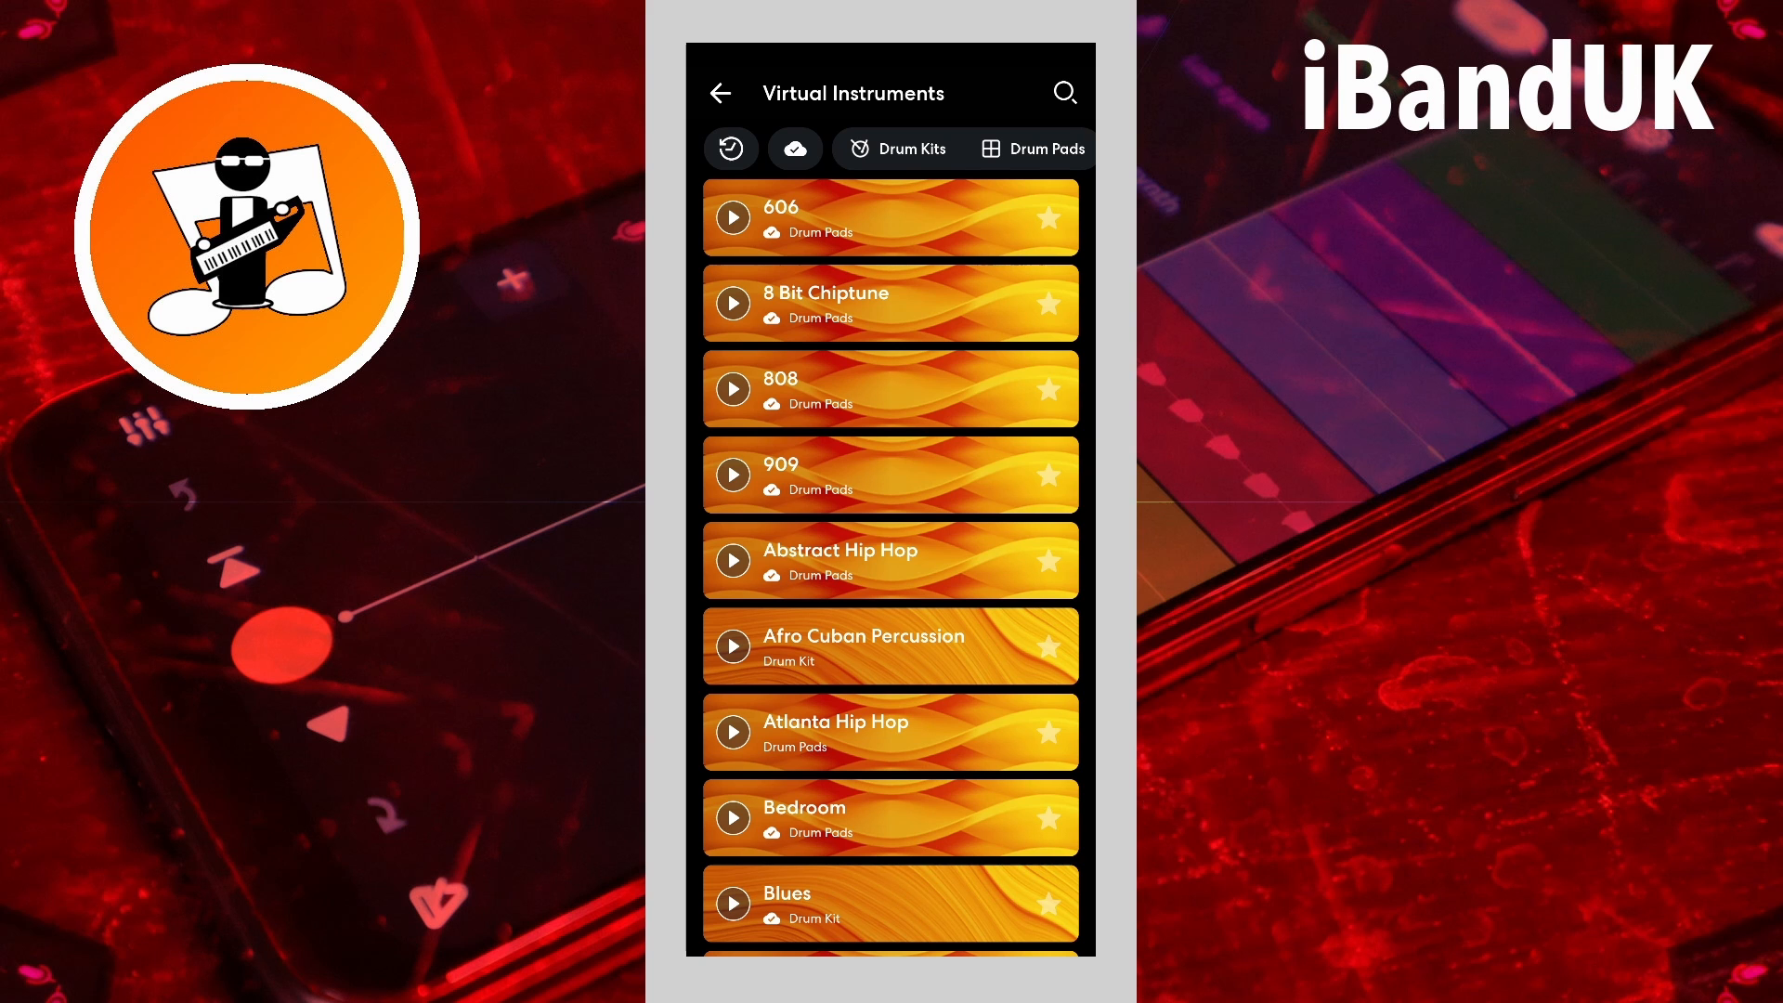
Step: Load the Bedroom kit into the new Drum Machine track
left_click(804, 817)
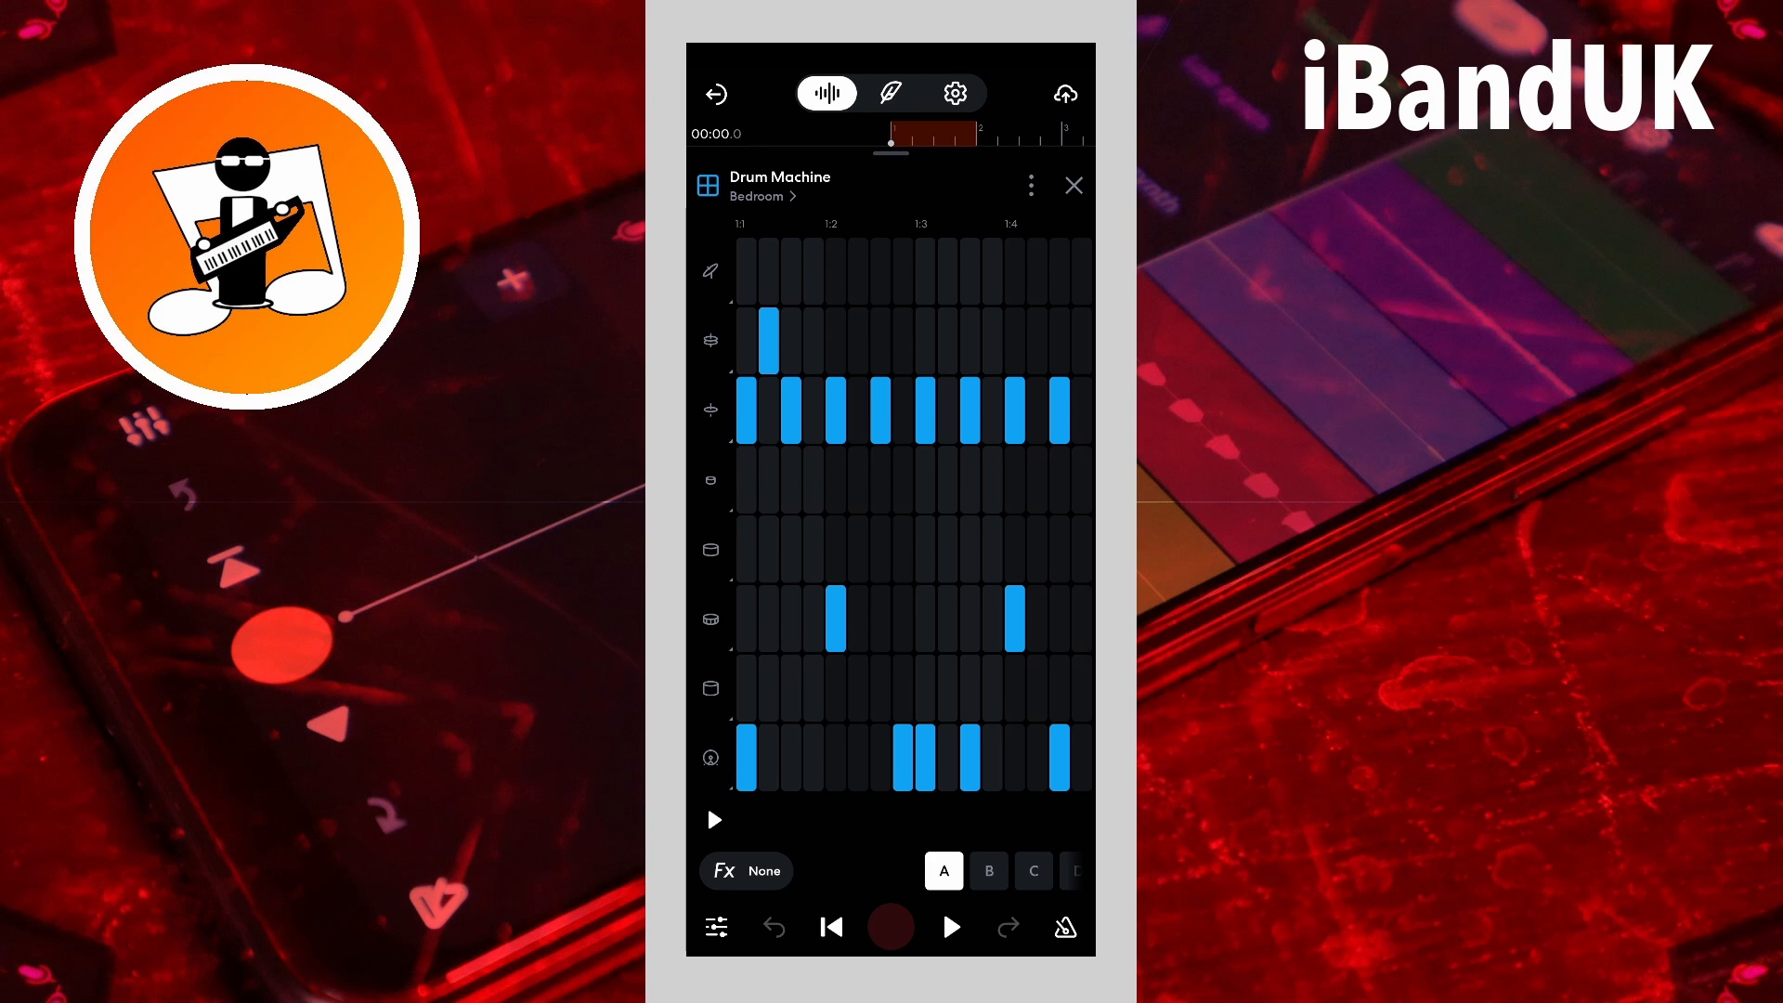
Step: Browse patterns C, H, F and A, then settle on pattern B's beat
left_click(966, 869)
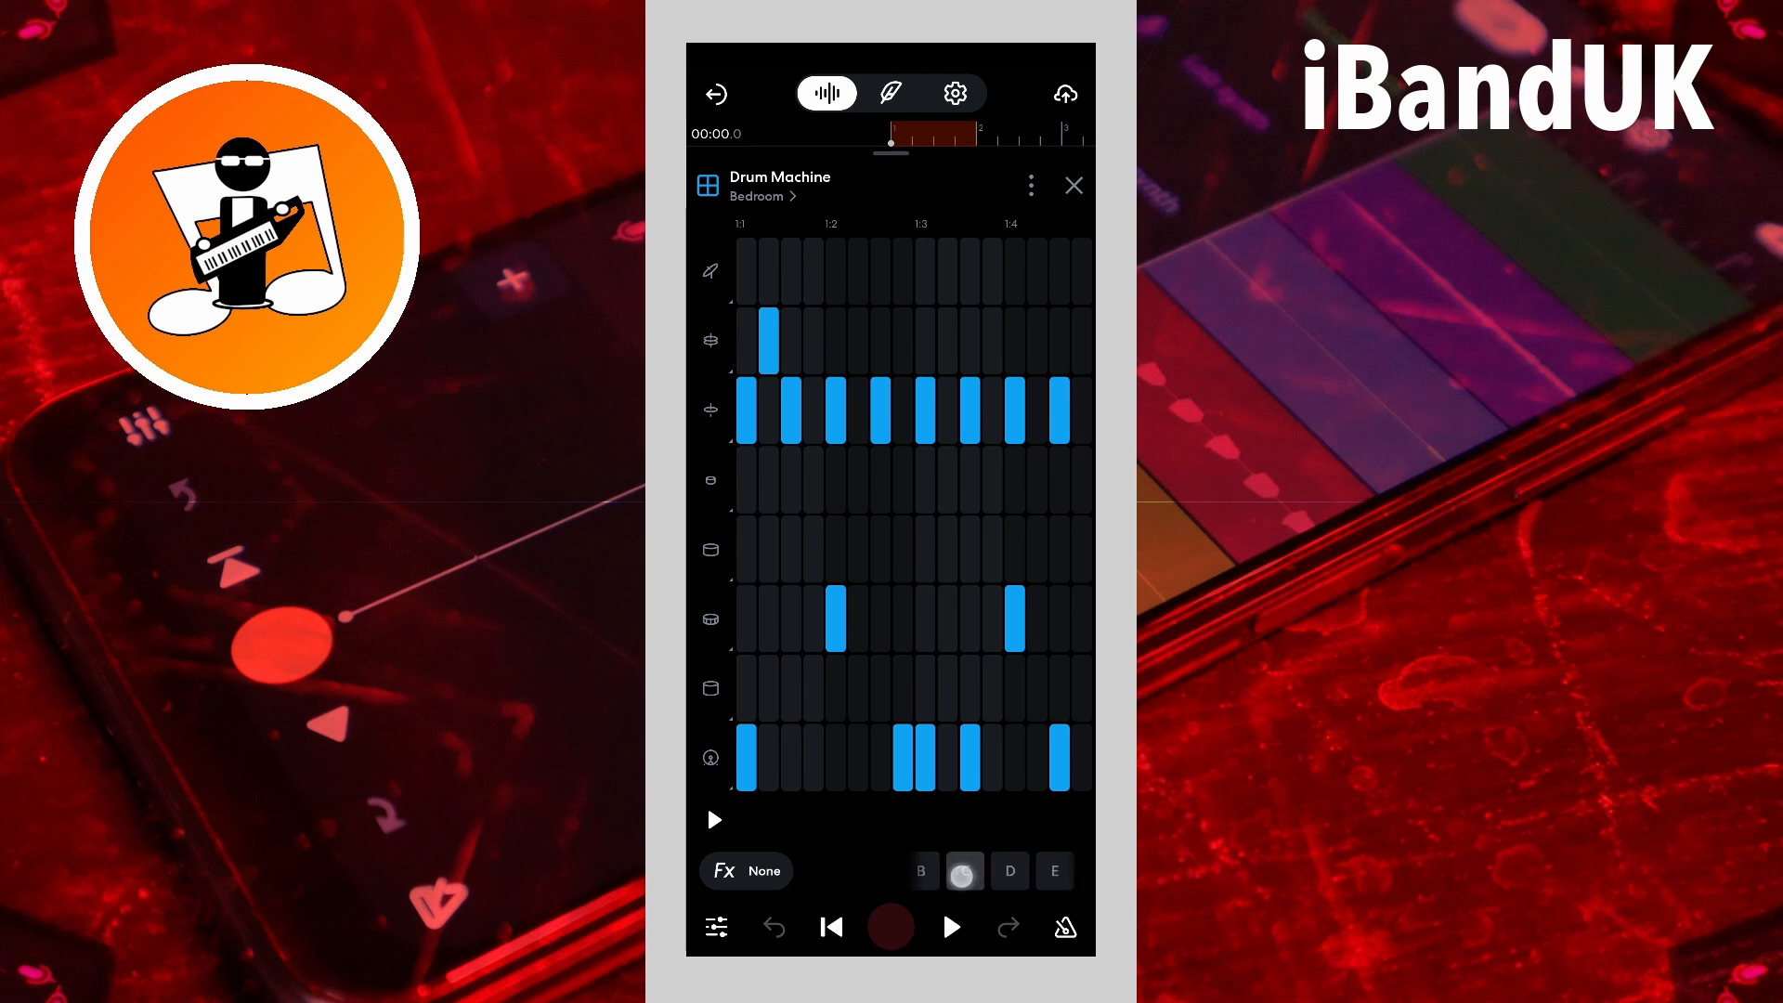
left_click(1044, 871)
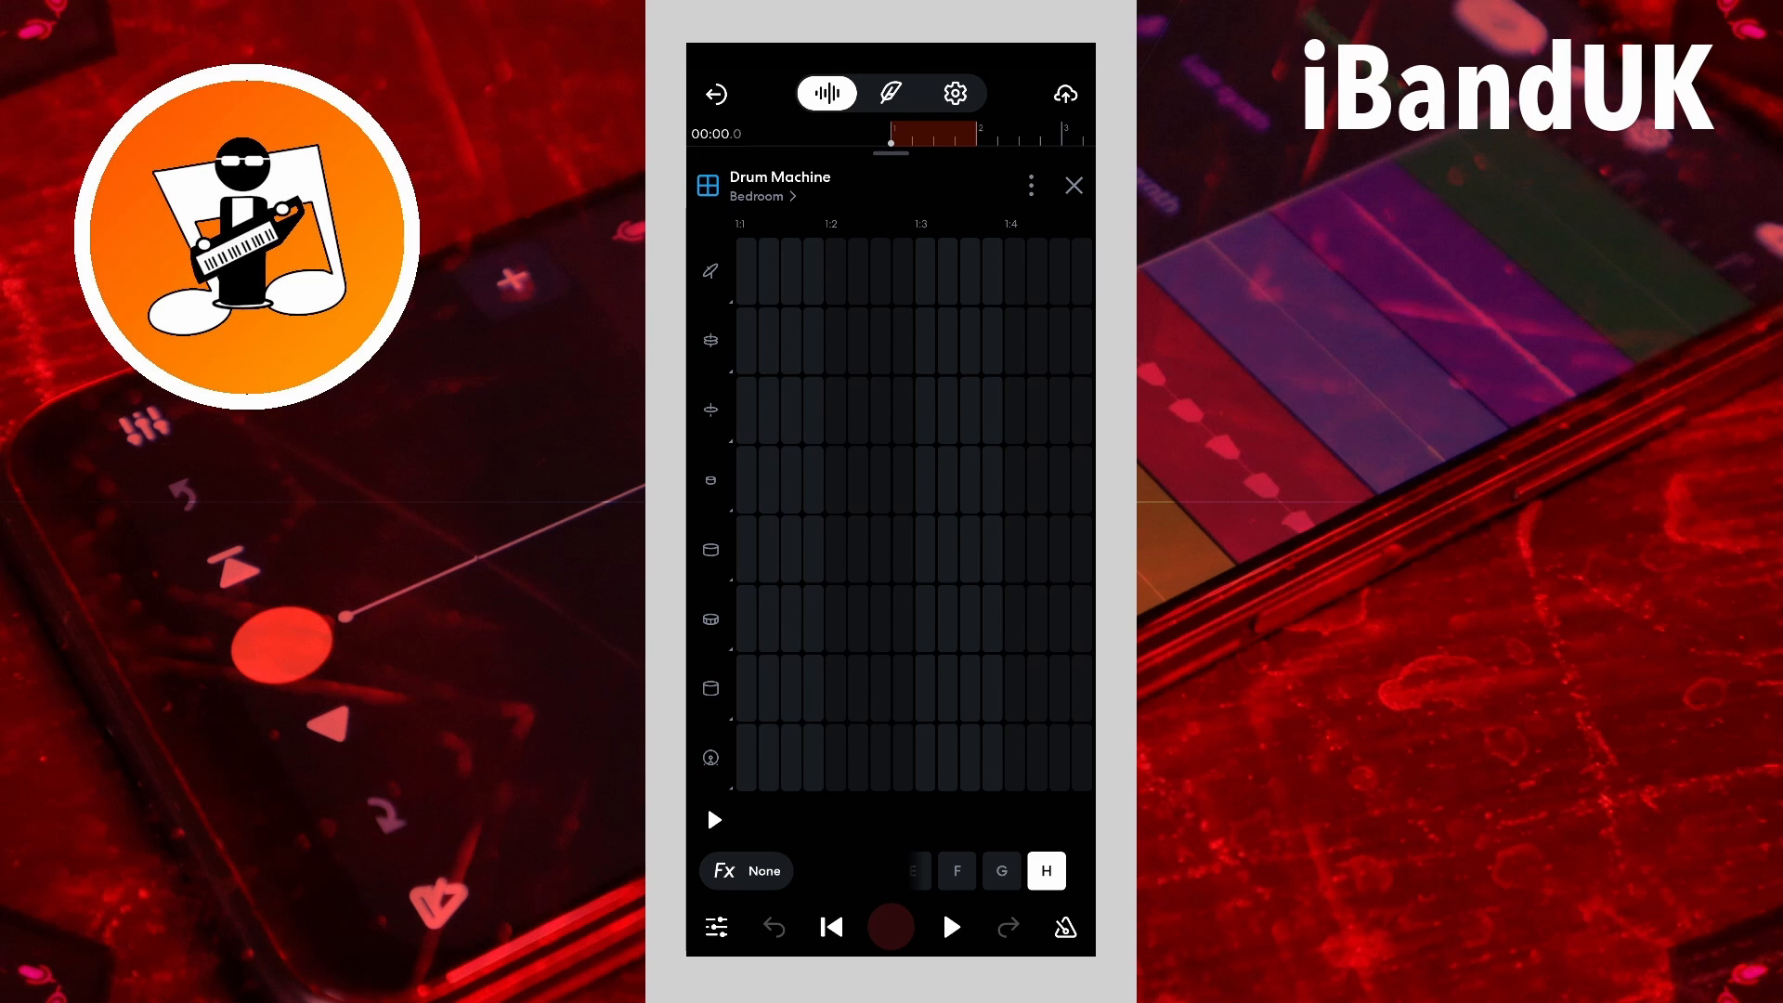
left_click(958, 869)
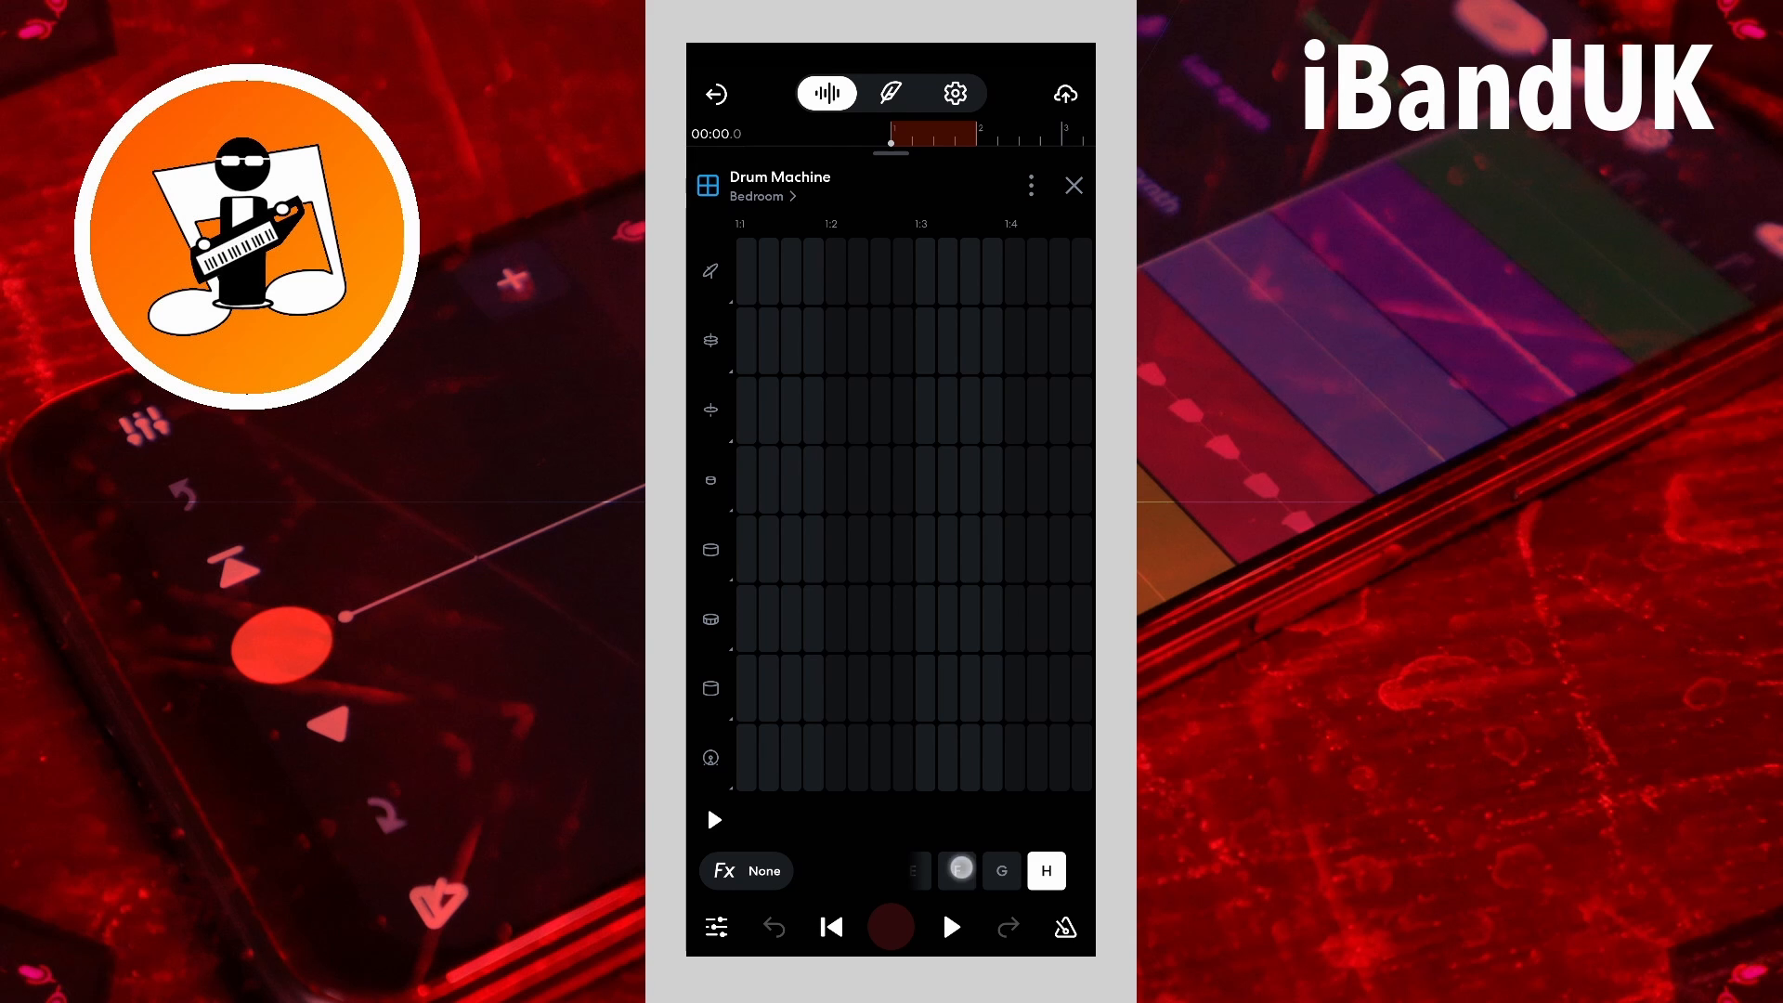
left_click(945, 871)
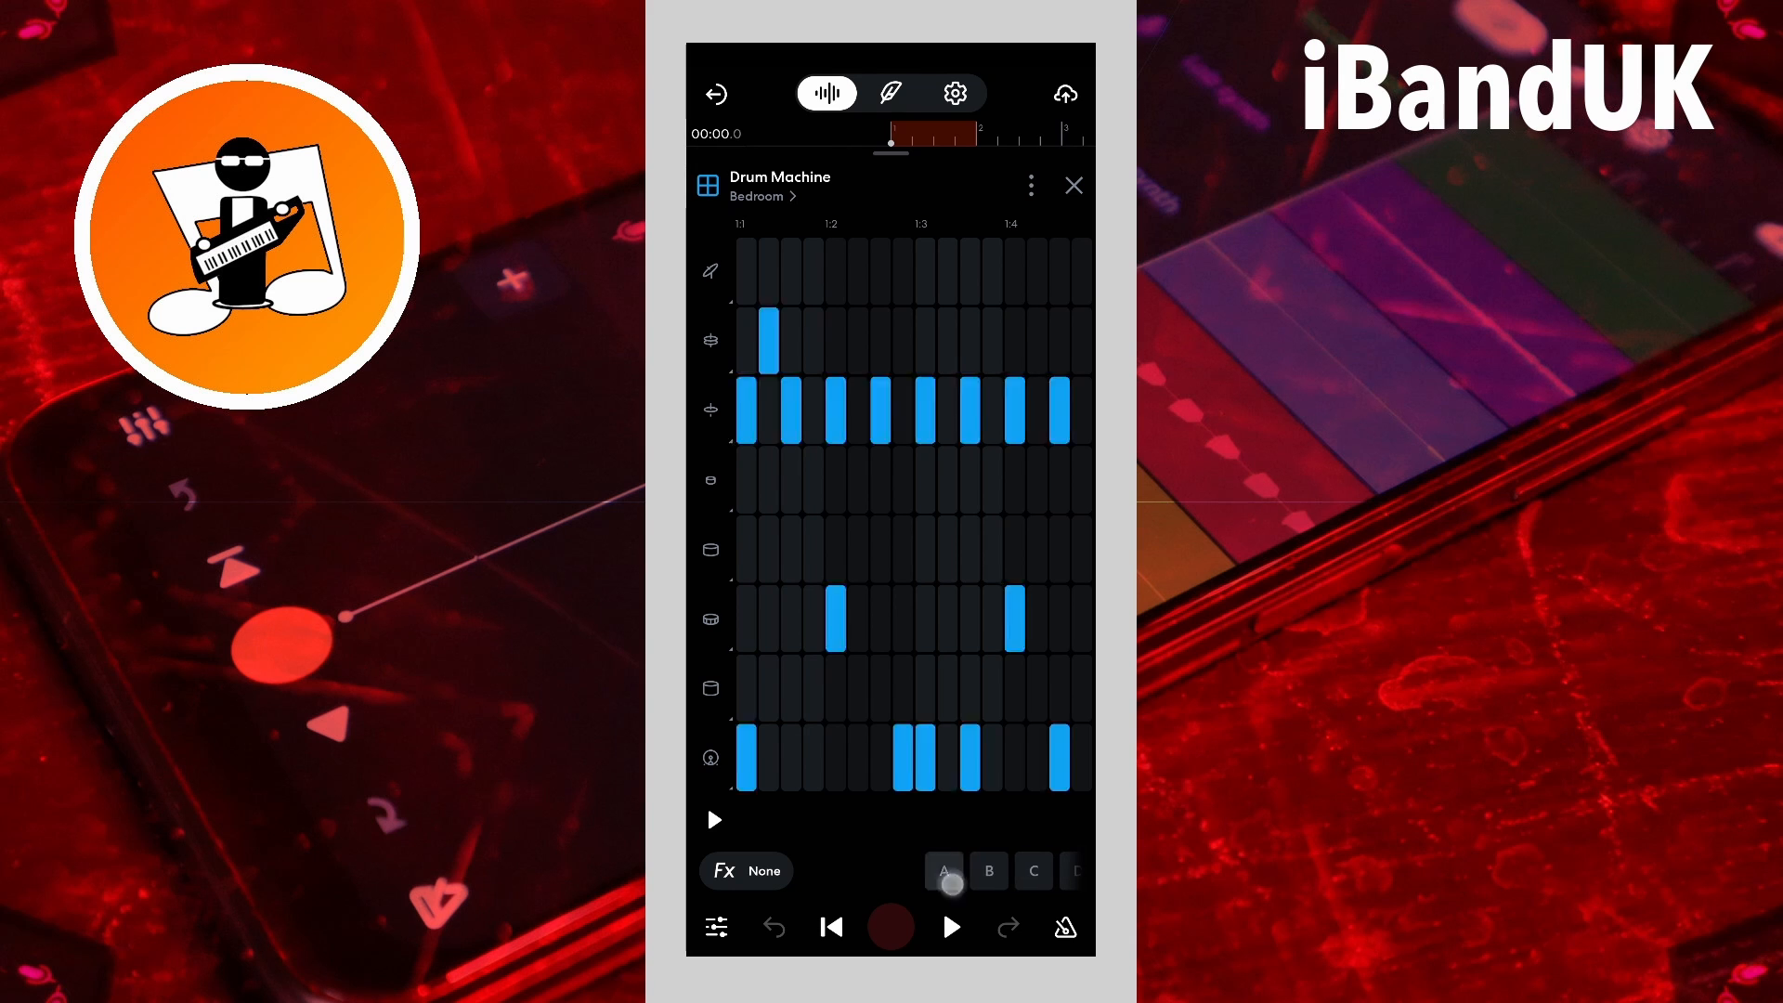
left_click(986, 869)
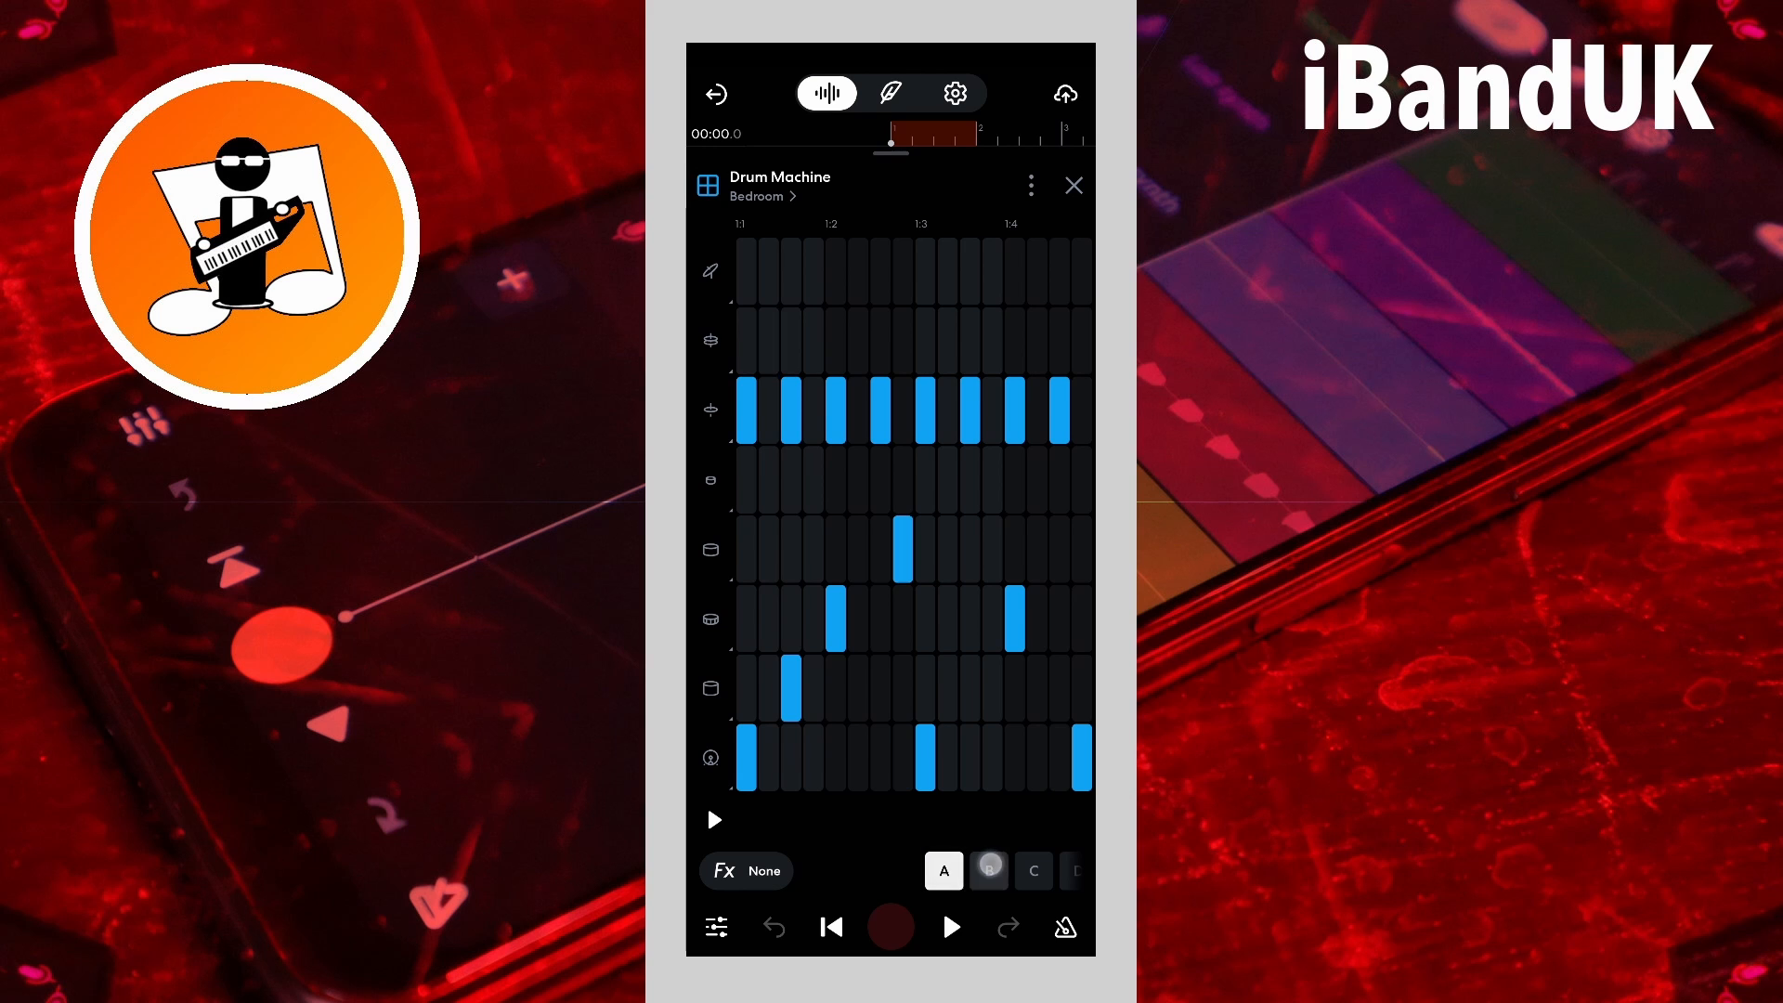
left_click(988, 869)
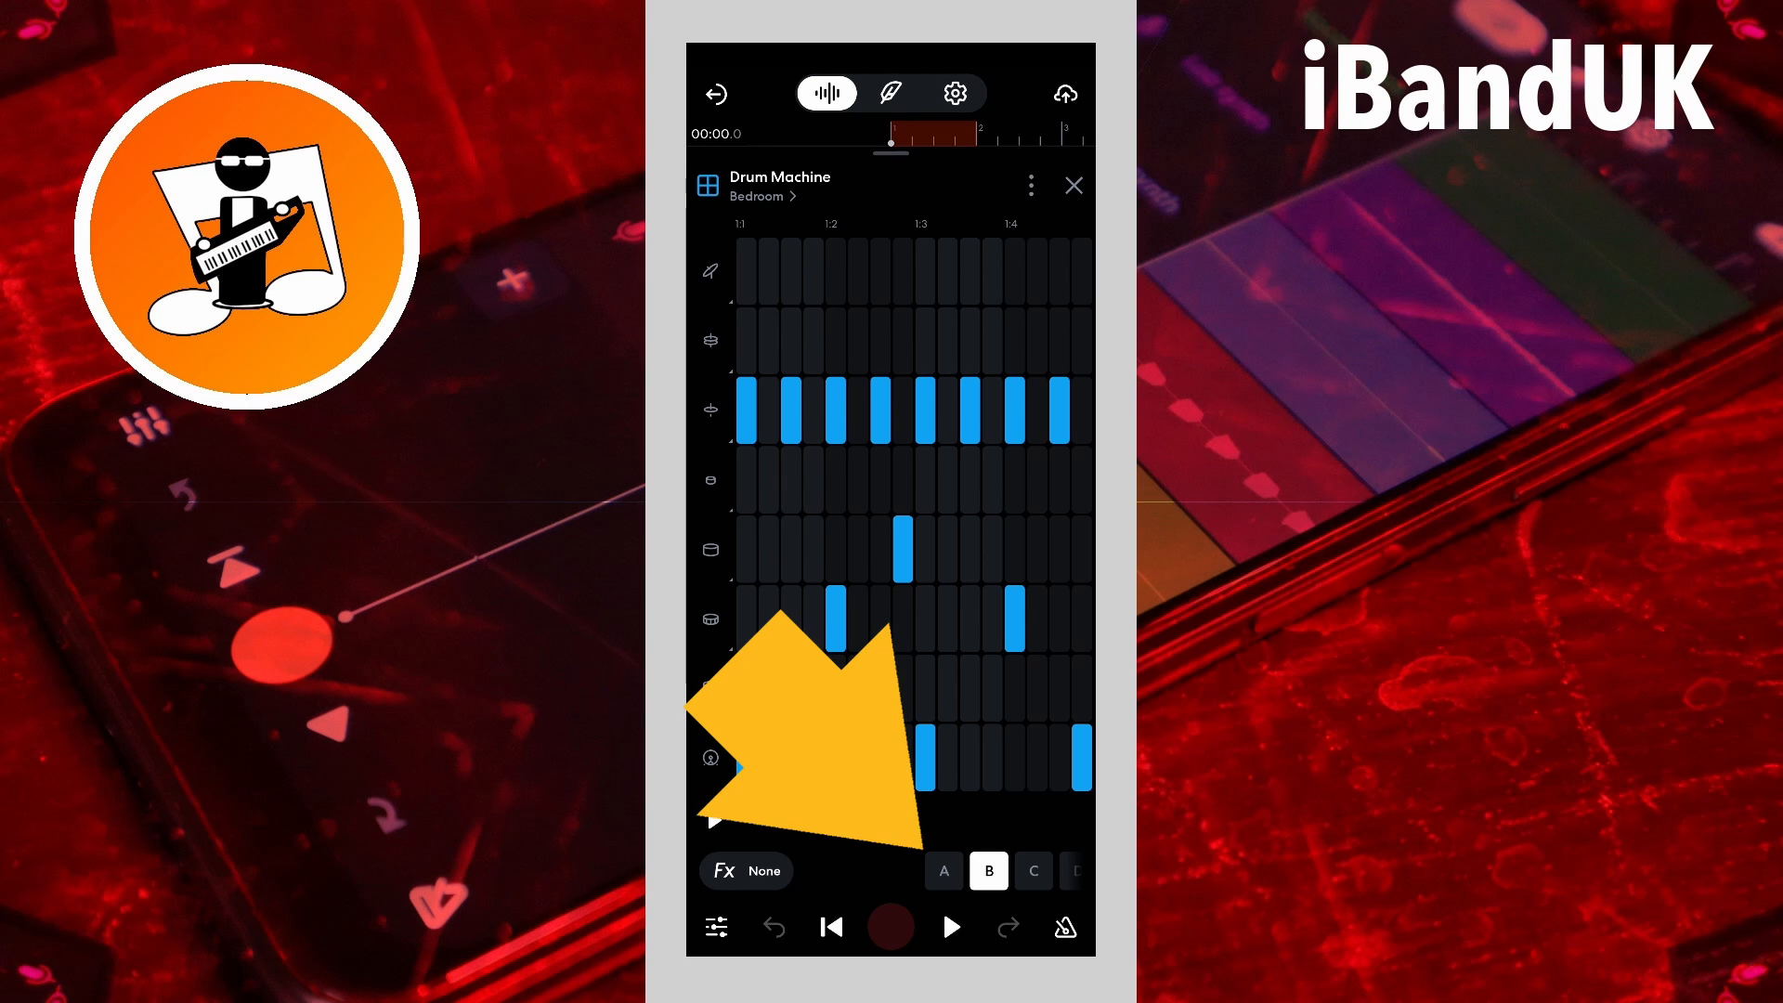
Step: Return to pattern A with its copy, paste and clear options shown
left_click(944, 871)
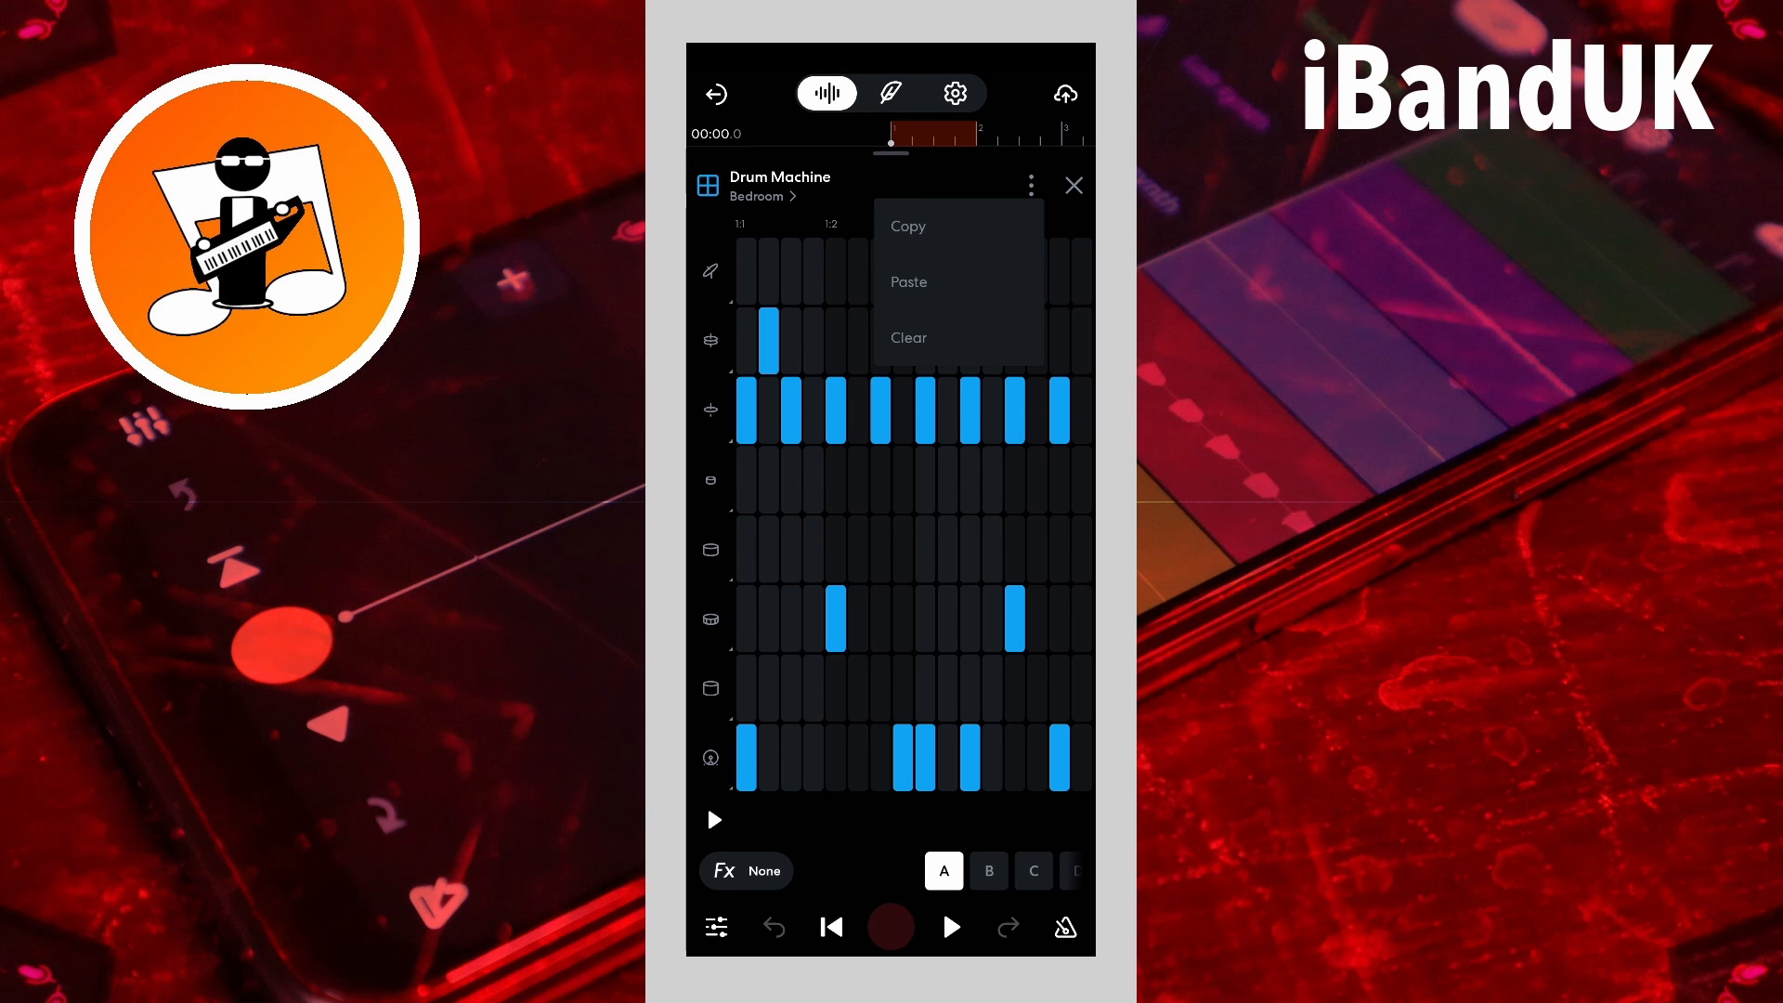
Step: Clear all beats from pattern A, confirming with Clear anyway
left_click(908, 338)
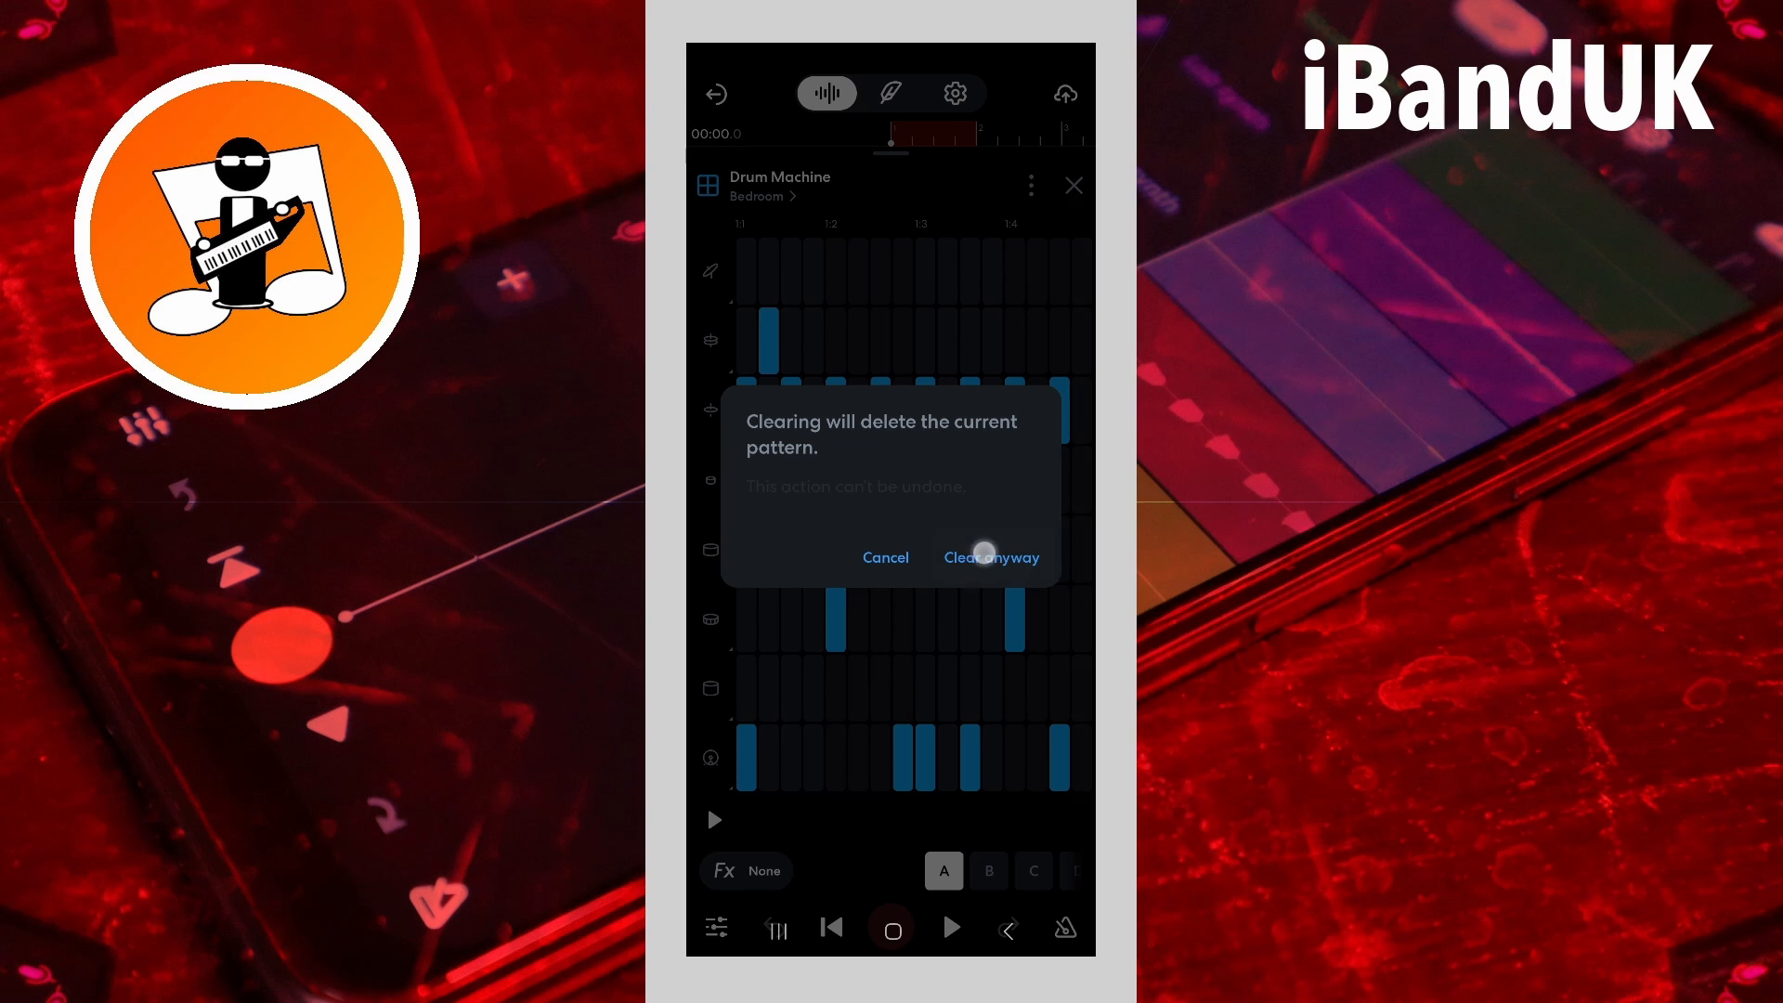
left_click(990, 557)
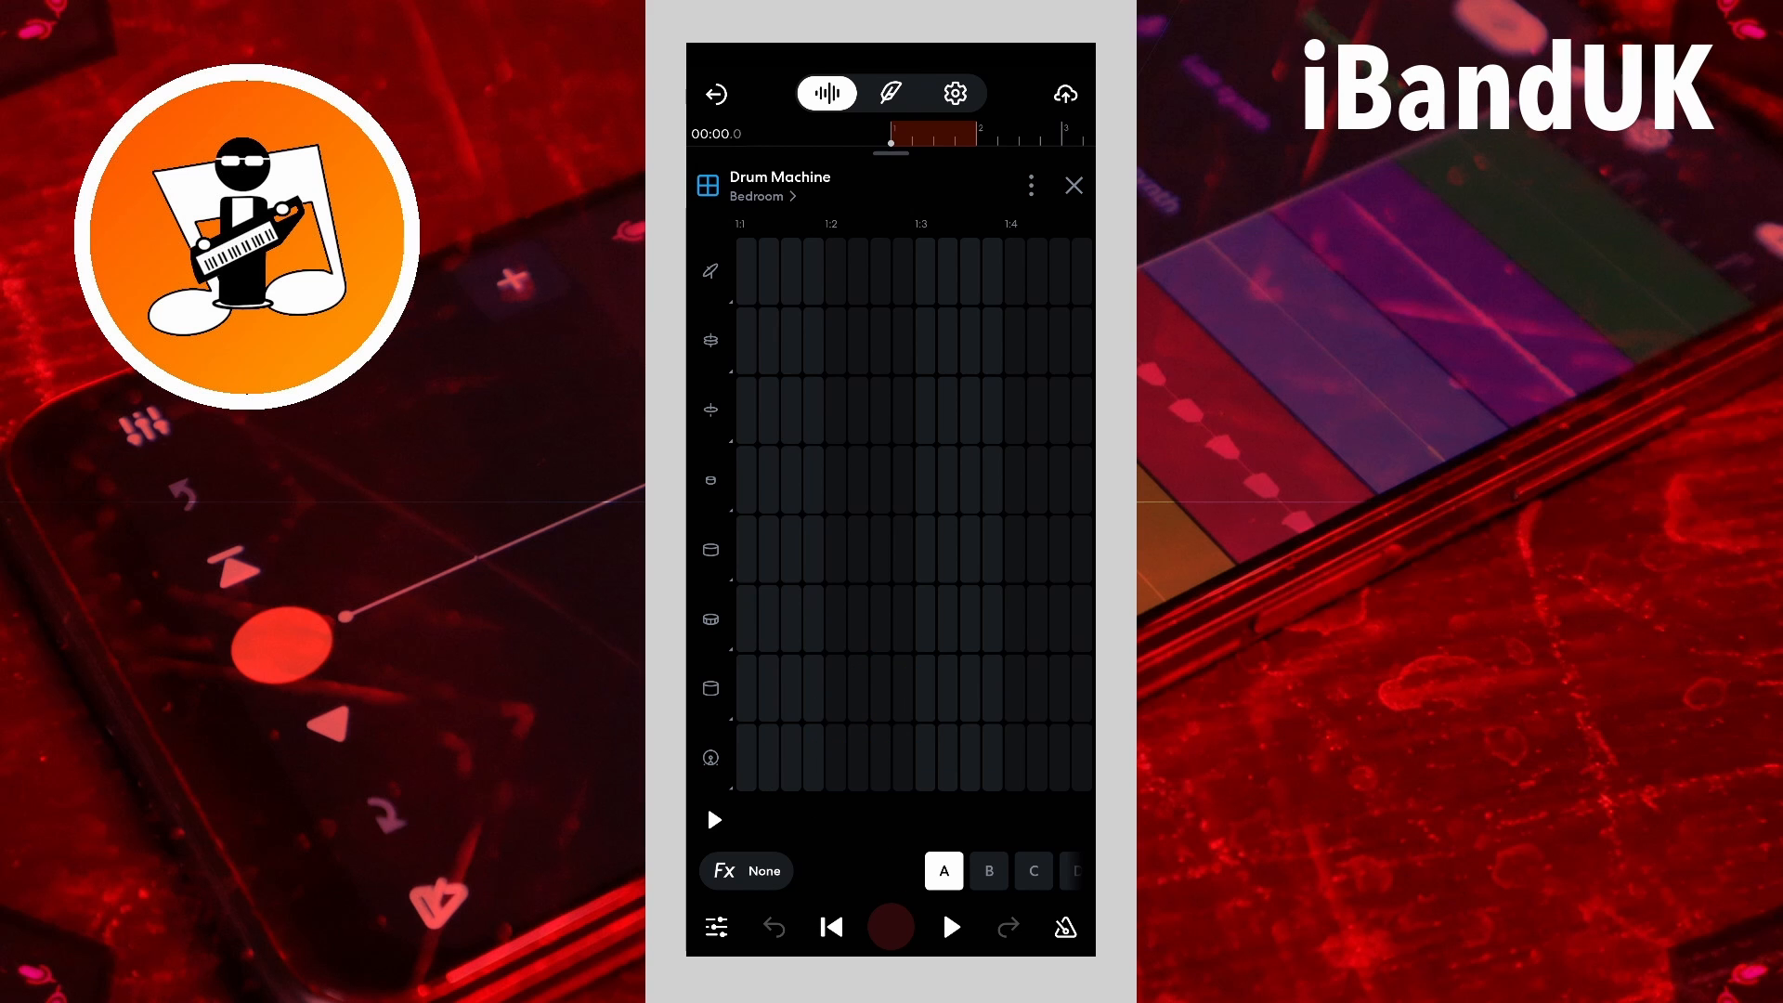
Step: Place kick hits on steps 1, 5, 9 and 13 of pattern A's bottom row
left_click(709, 756)
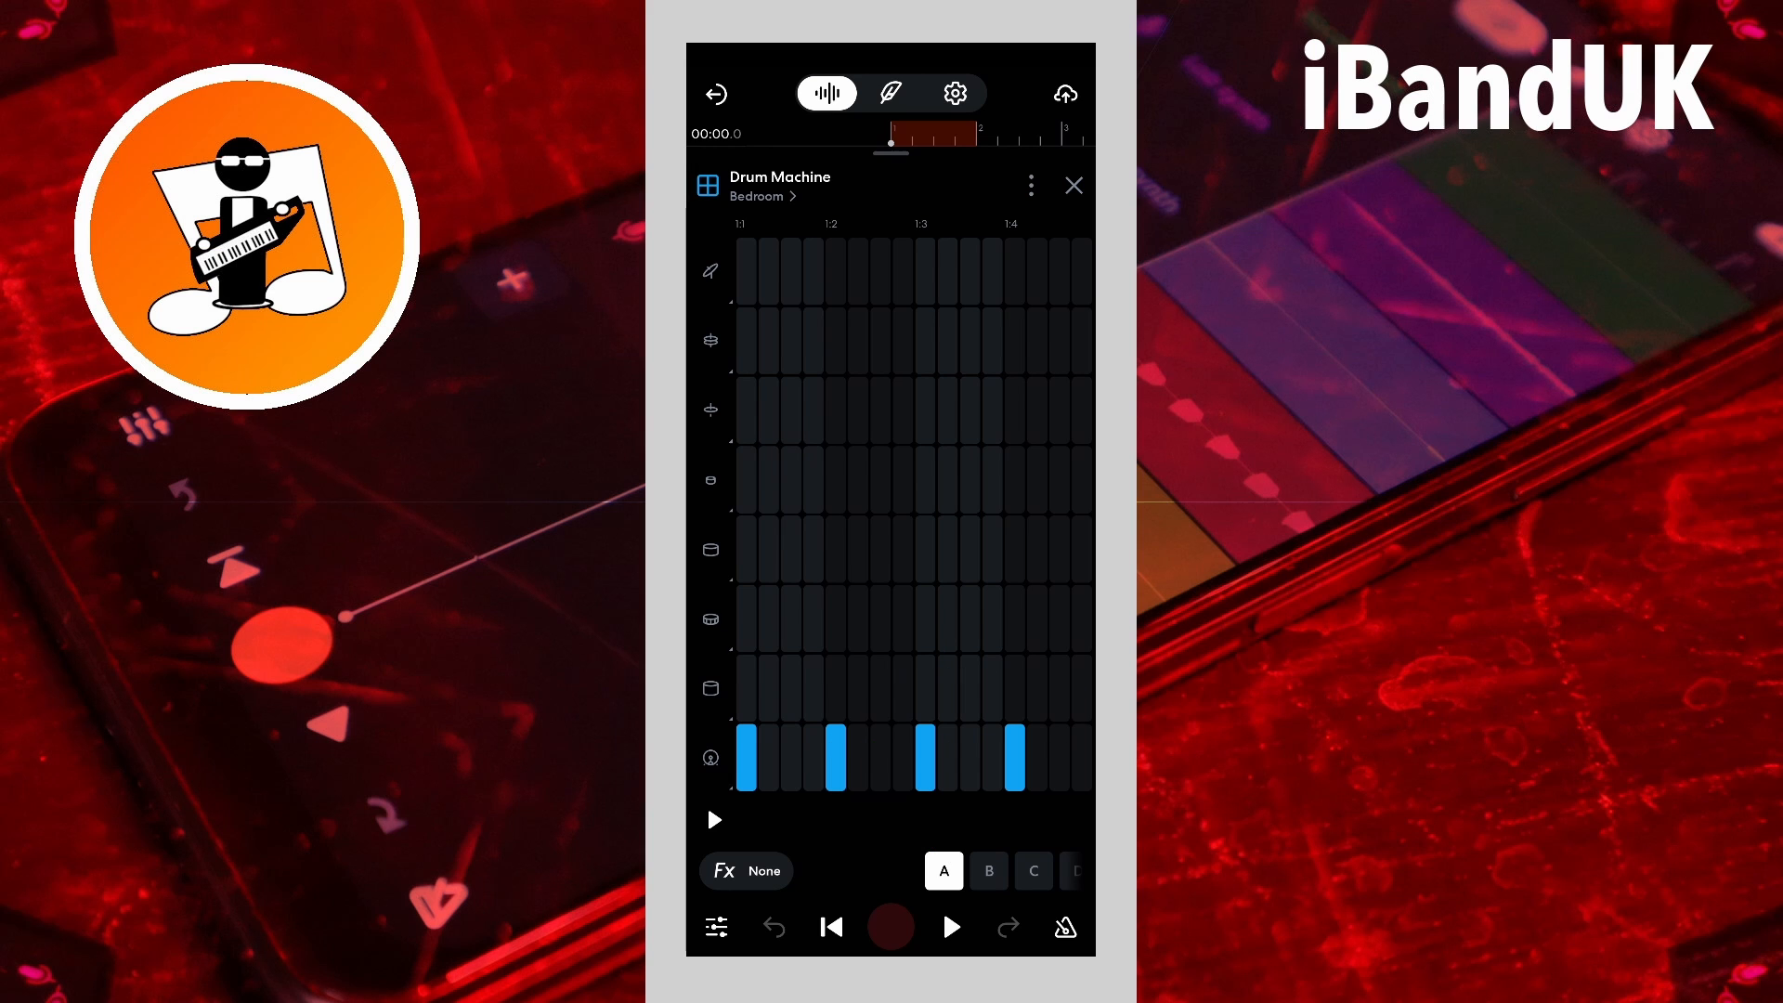
Step: Add off-beat hits on steps 3, 7, 11, 15 of the second row and two hits on the third row
left_click(793, 687)
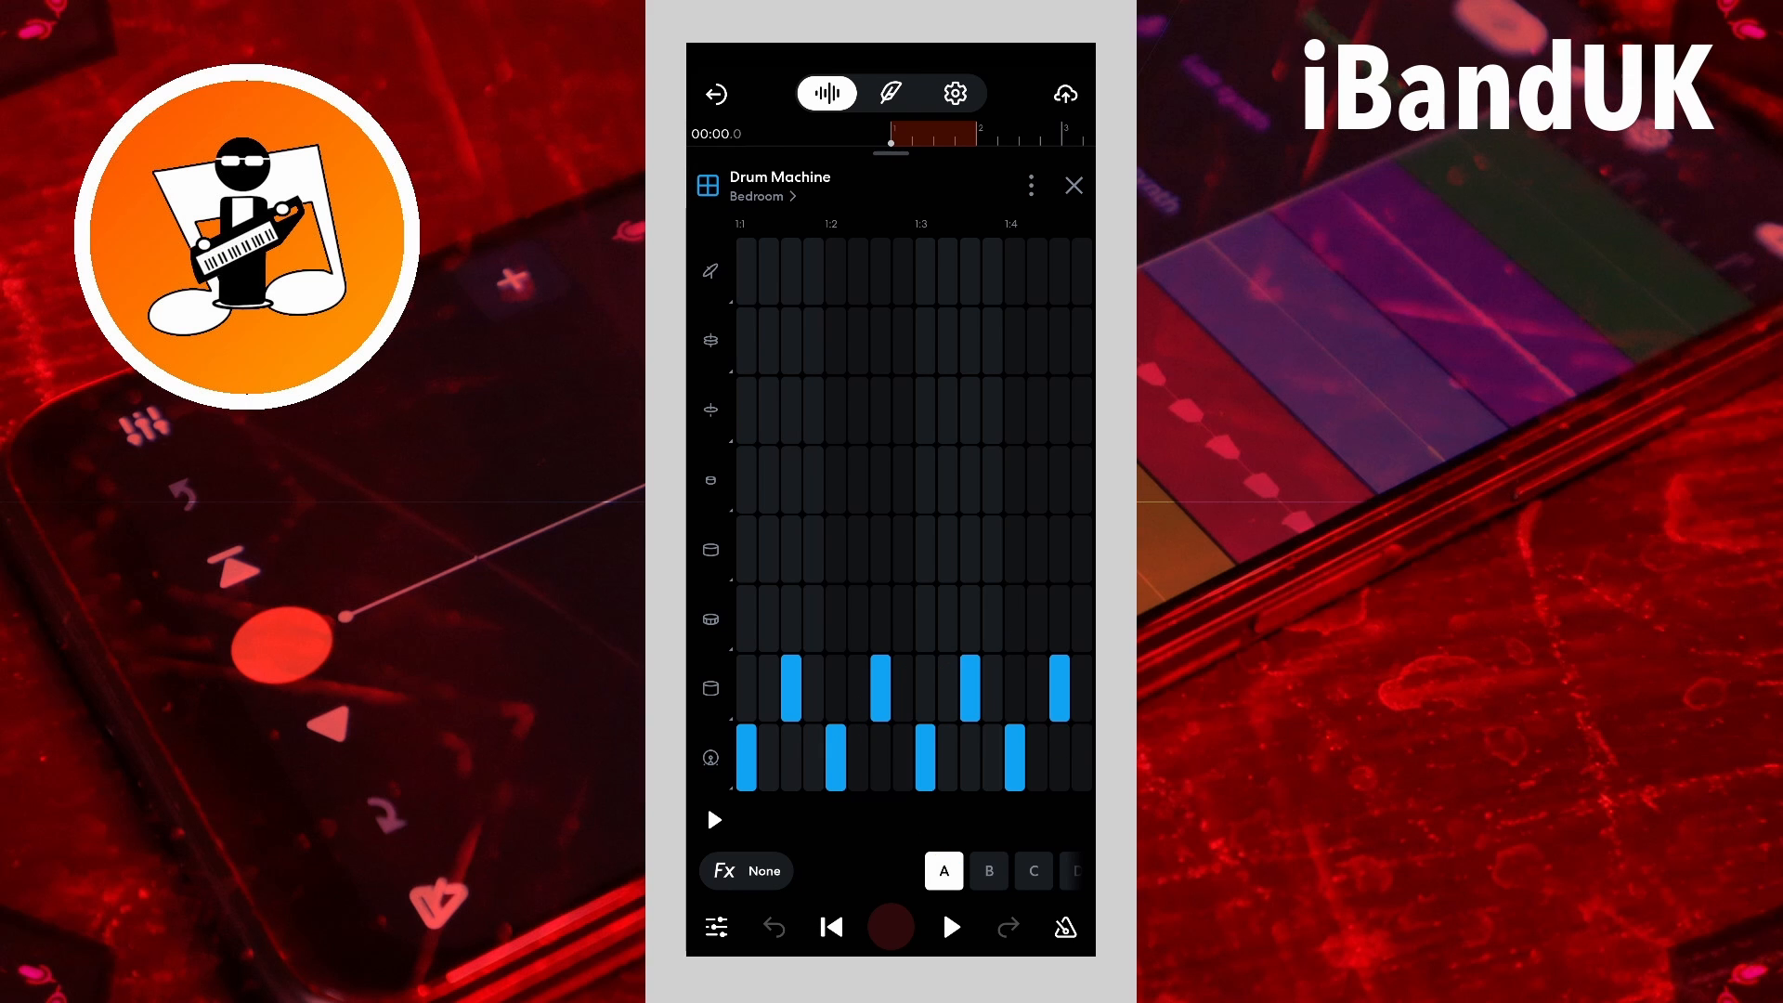
left_click(780, 412)
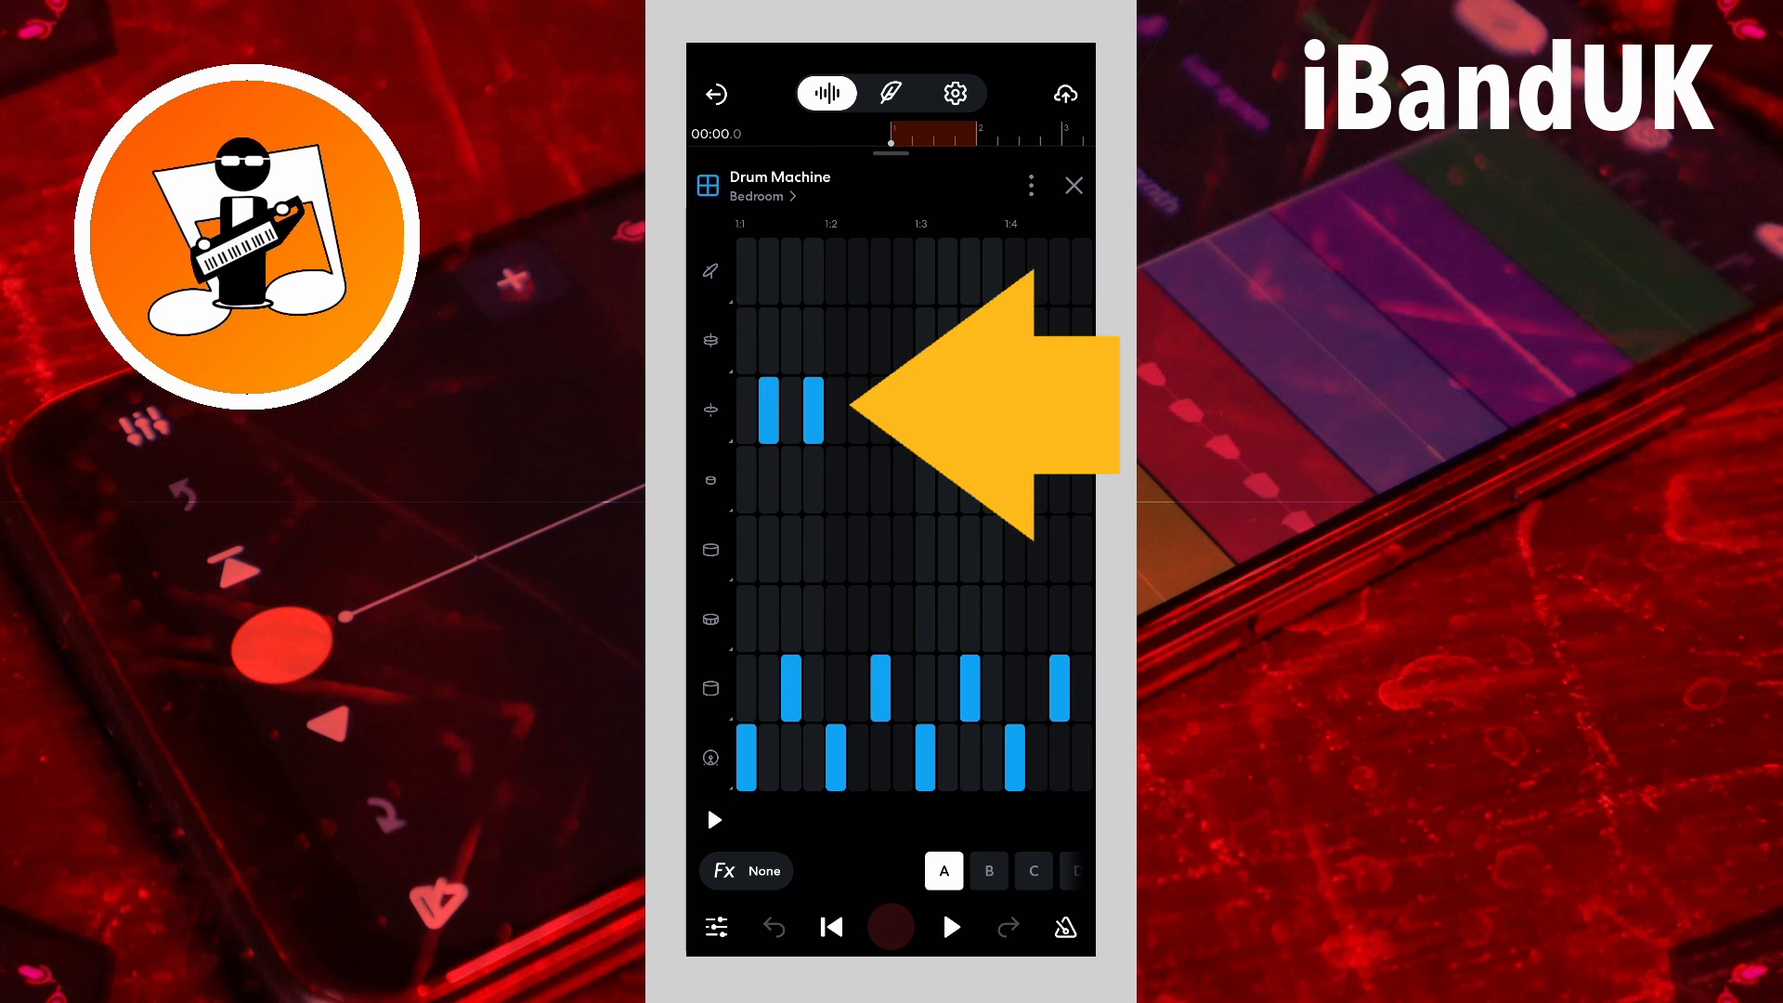
Step: Fill every step of pattern A's third row and play the beat back
left_click(769, 404)
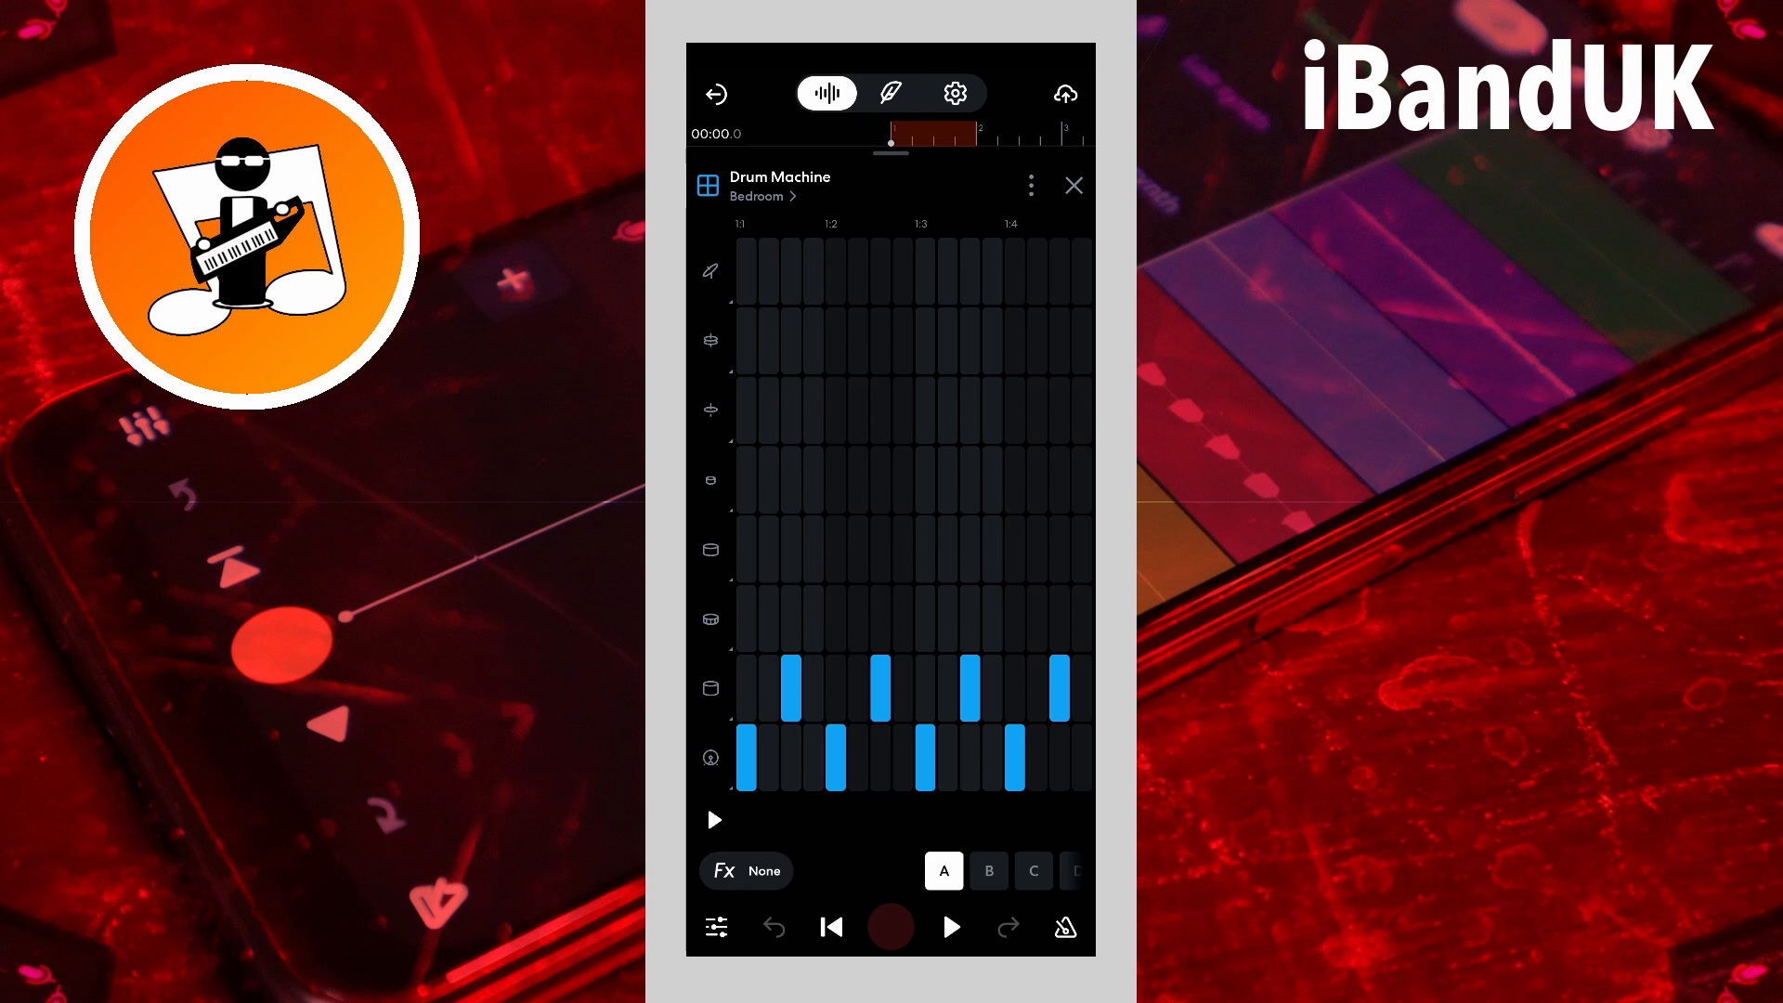
left_click_drag(744, 413, 1069, 413)
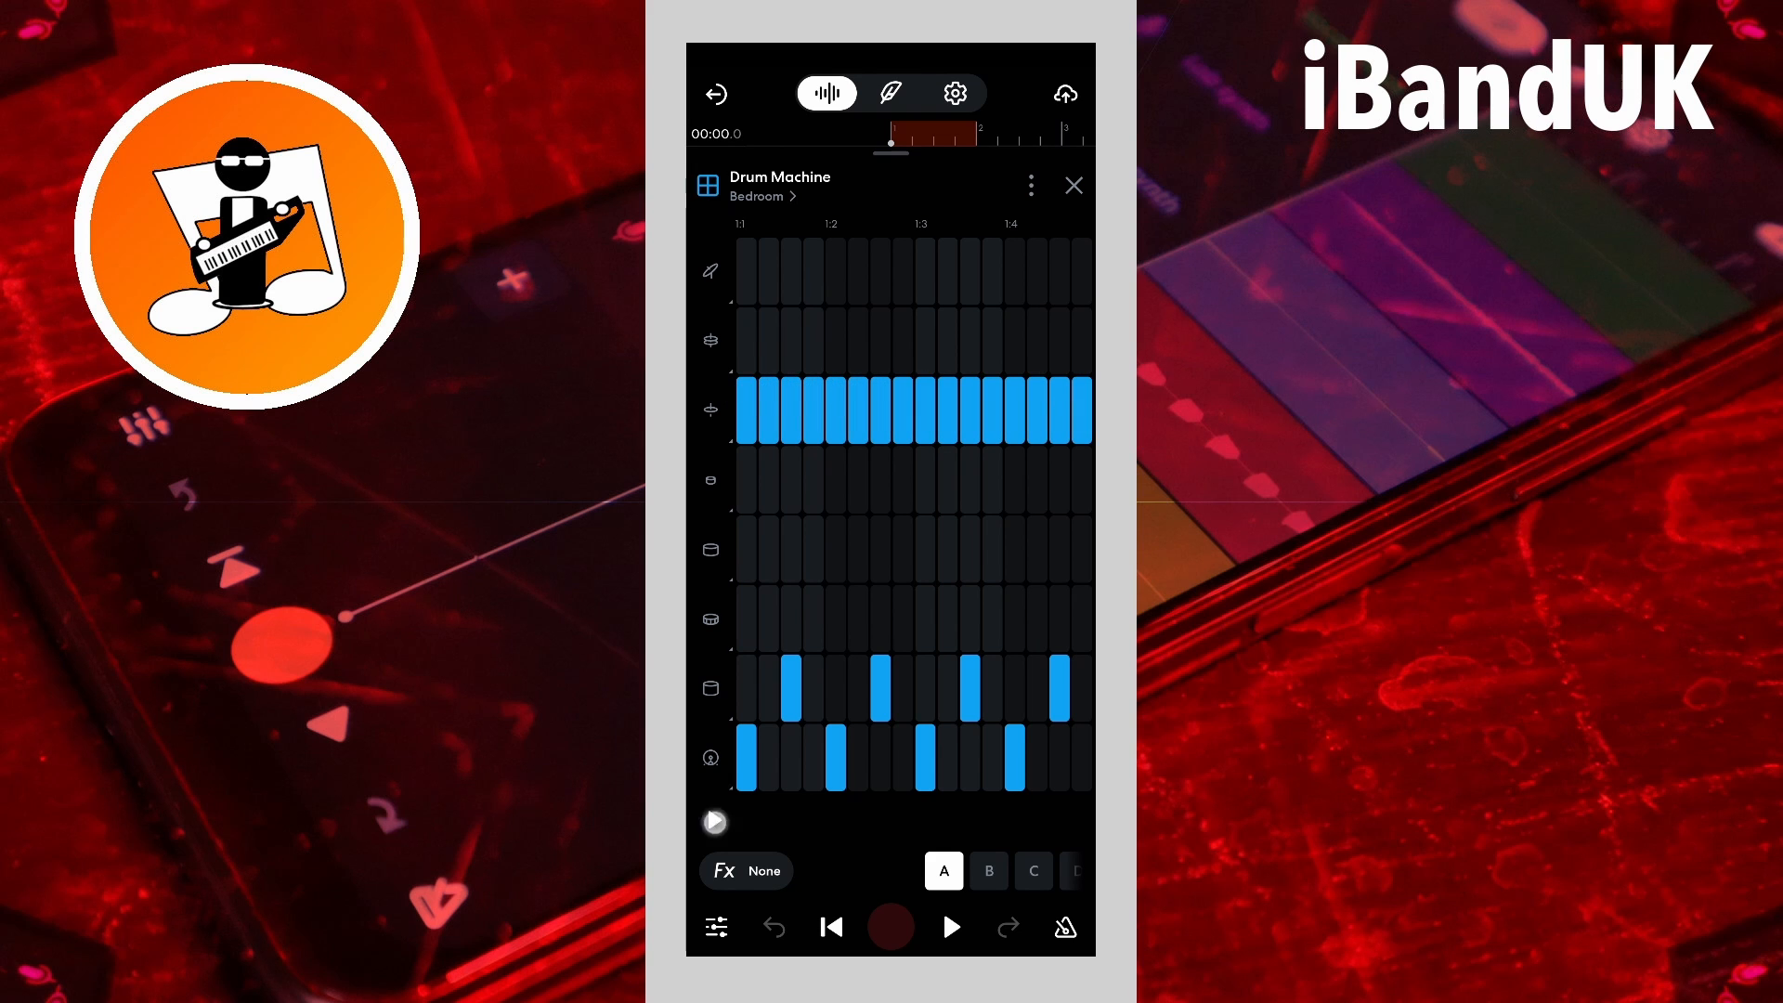
left_click(1077, 408)
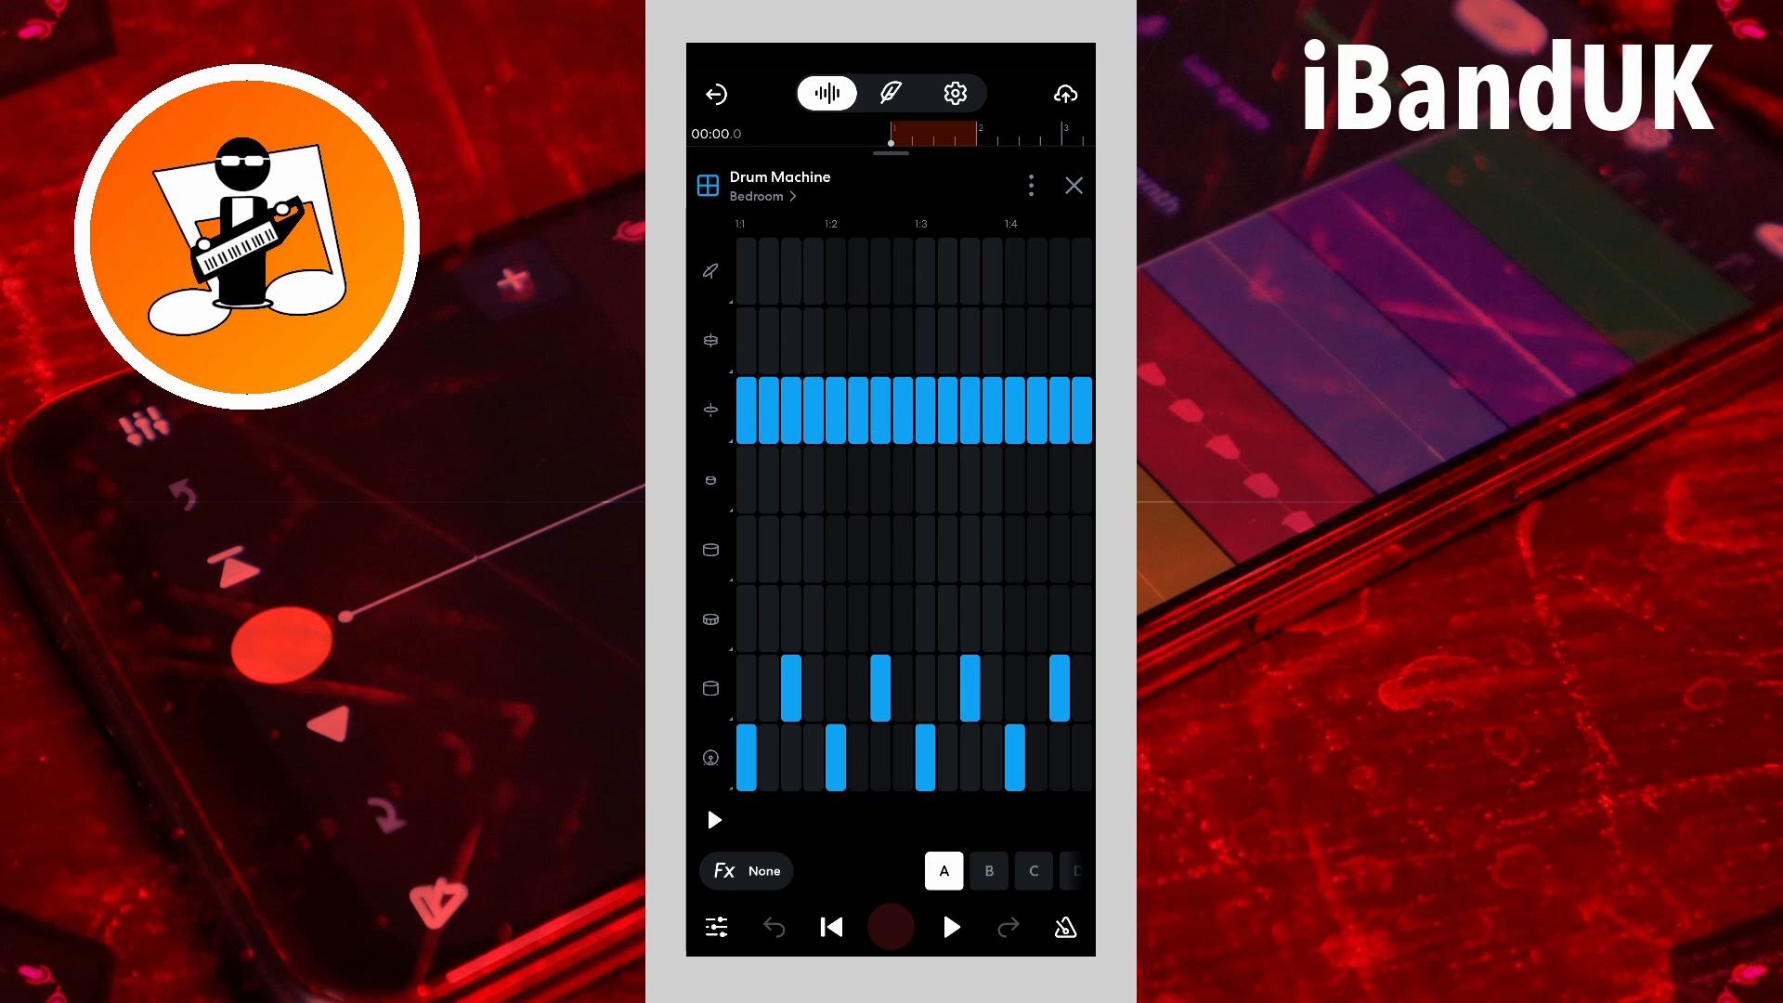
left_click(1029, 184)
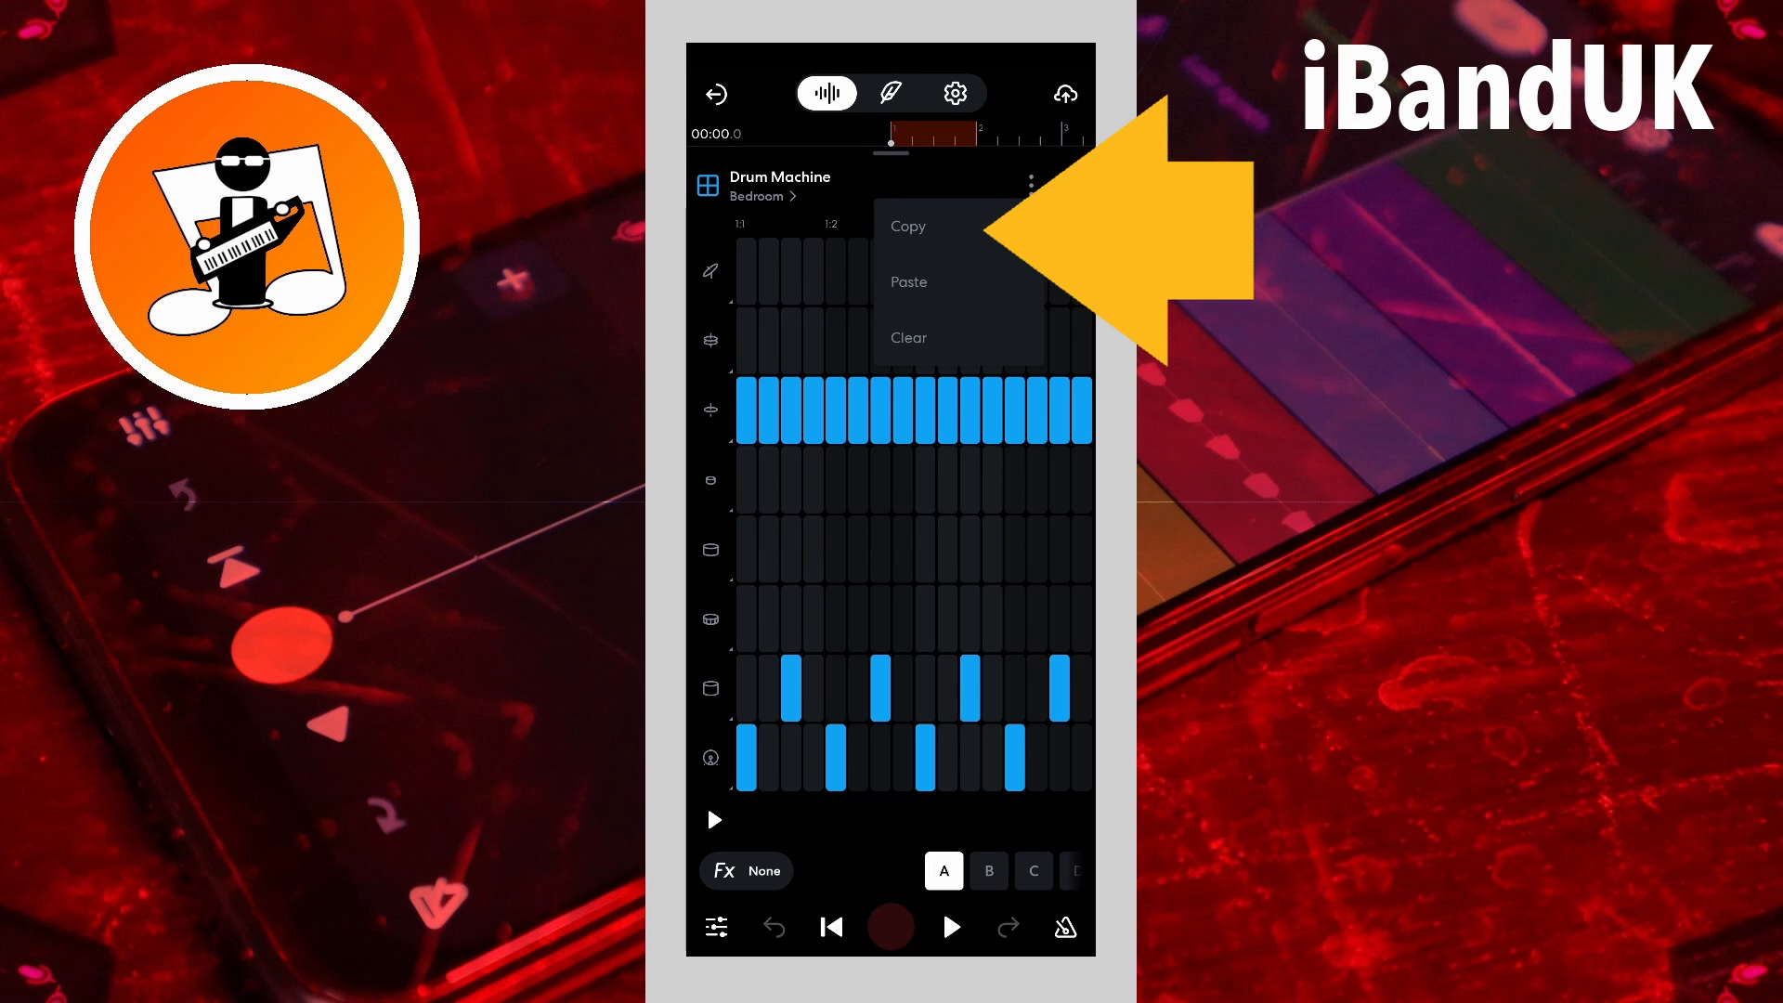
left_click(908, 226)
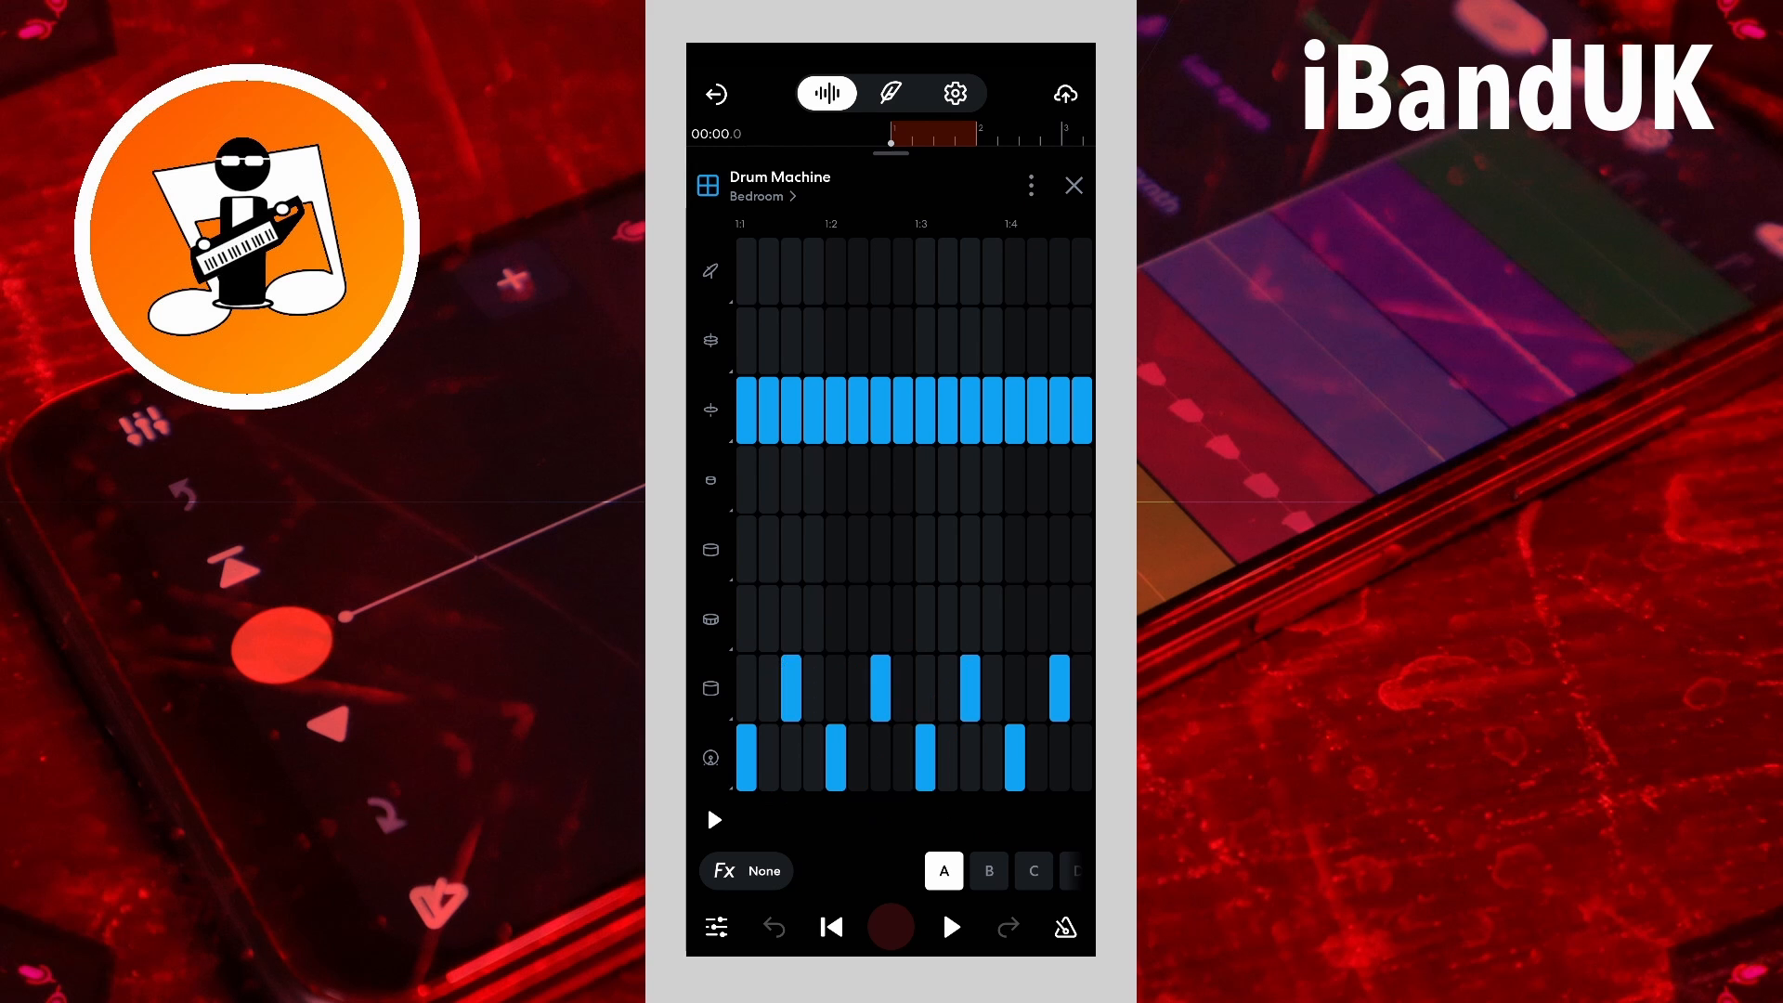
Step: Paste the copied pattern A beat over pattern B, confirming with Paste anyway
left_click(988, 869)
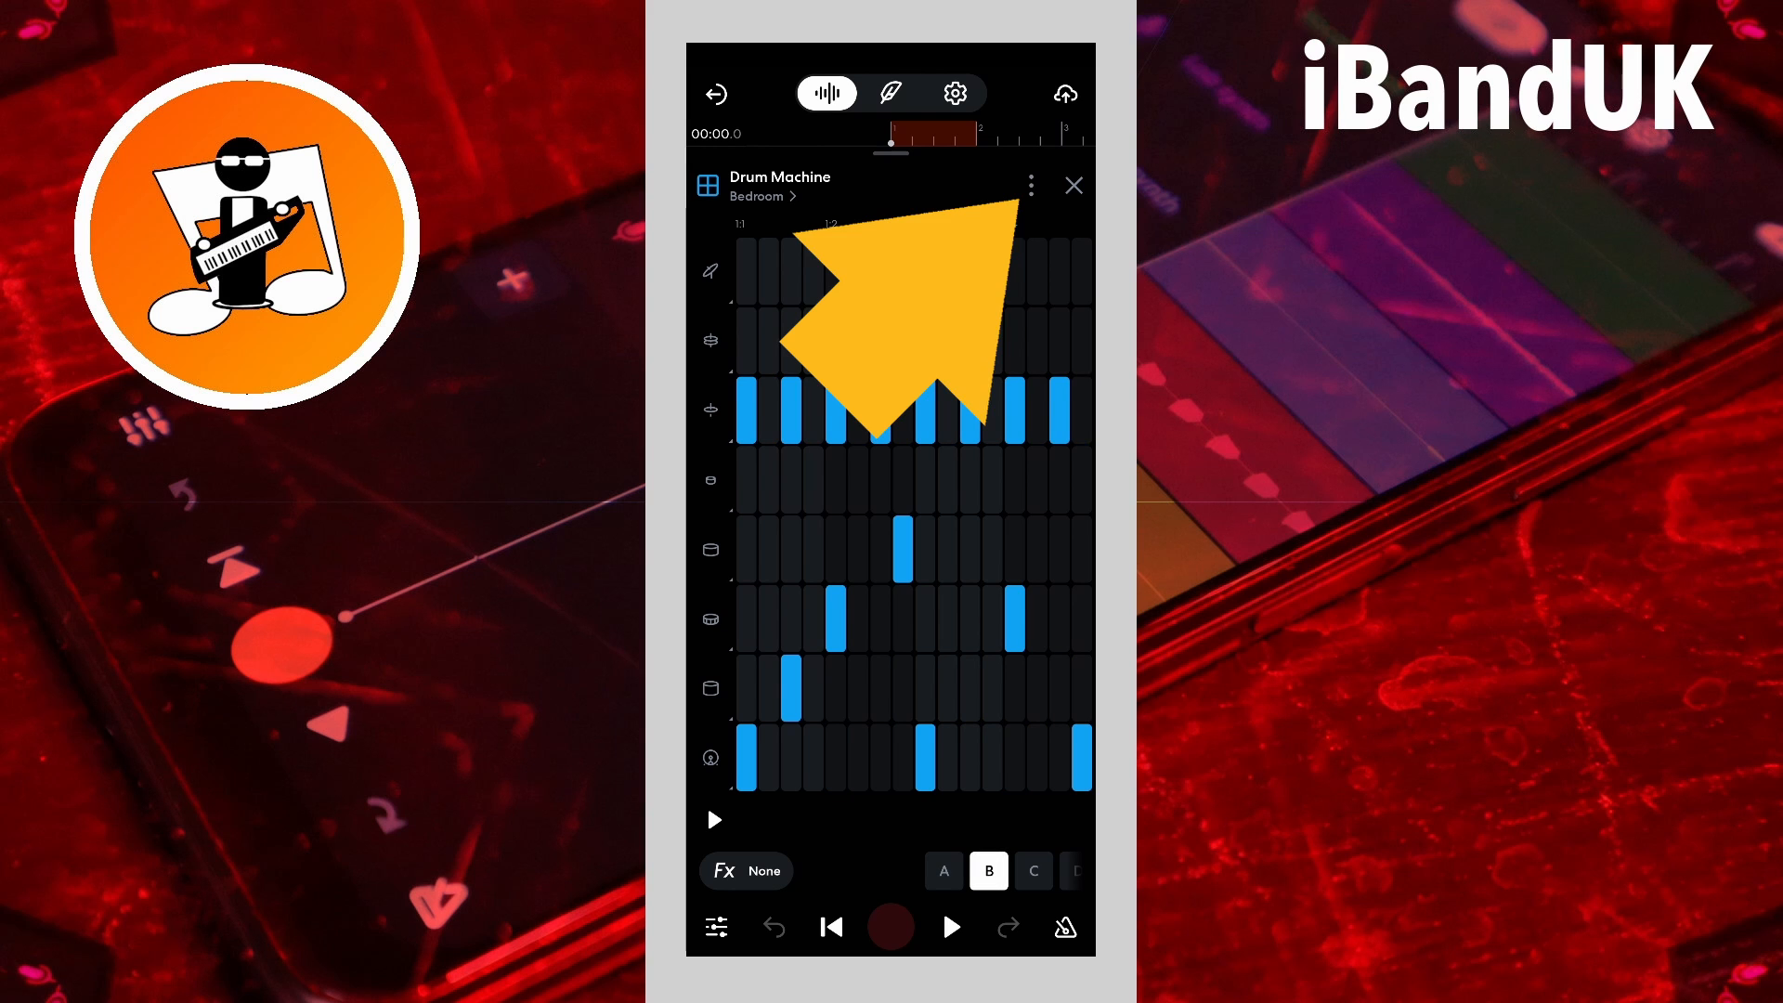
left_click(1030, 184)
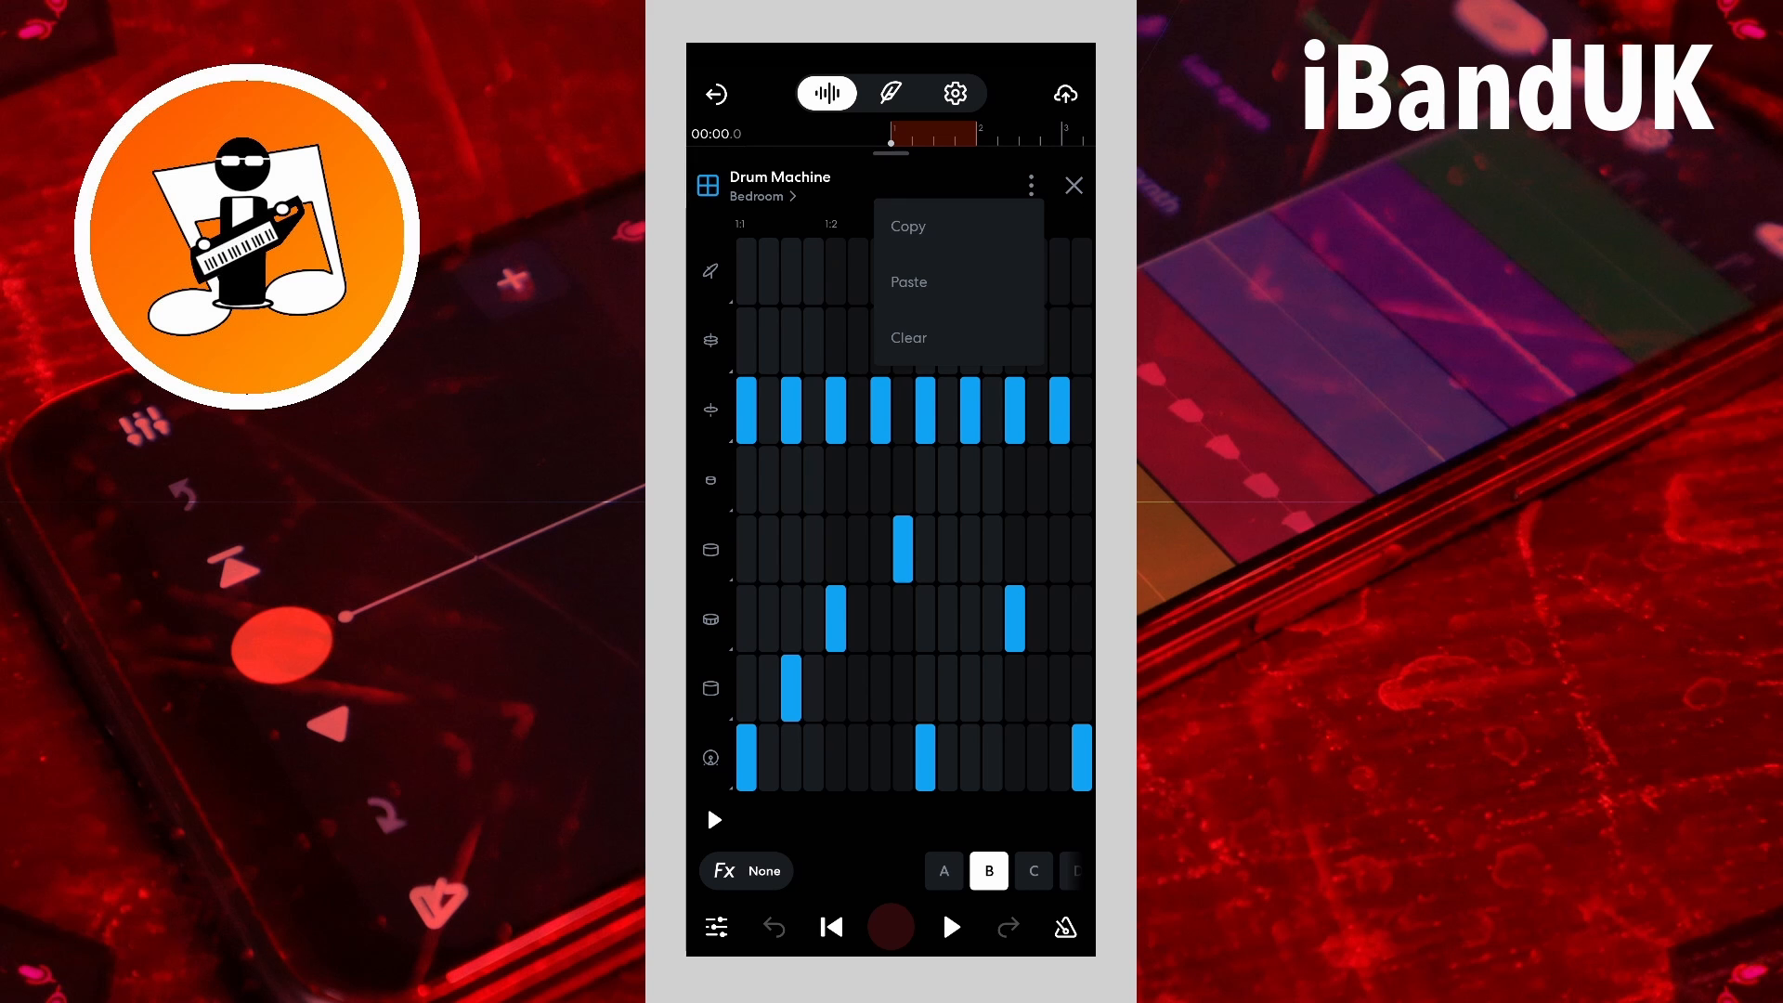
left_click(908, 282)
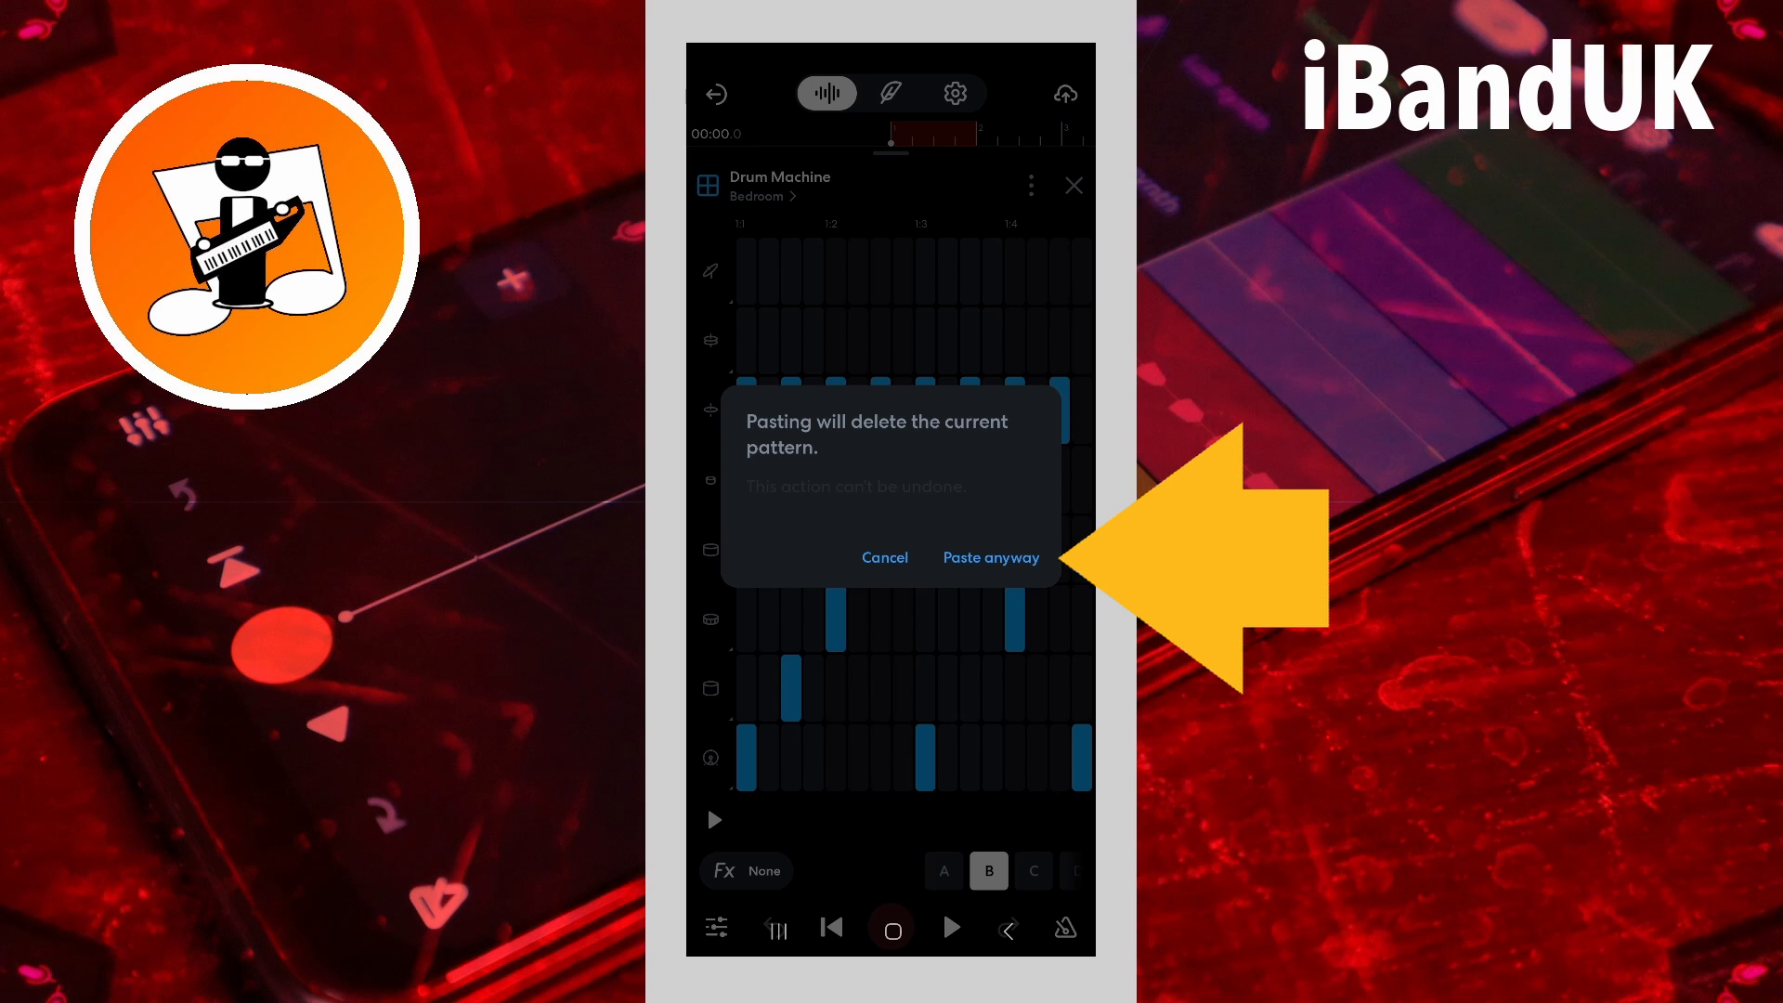
left_click(990, 557)
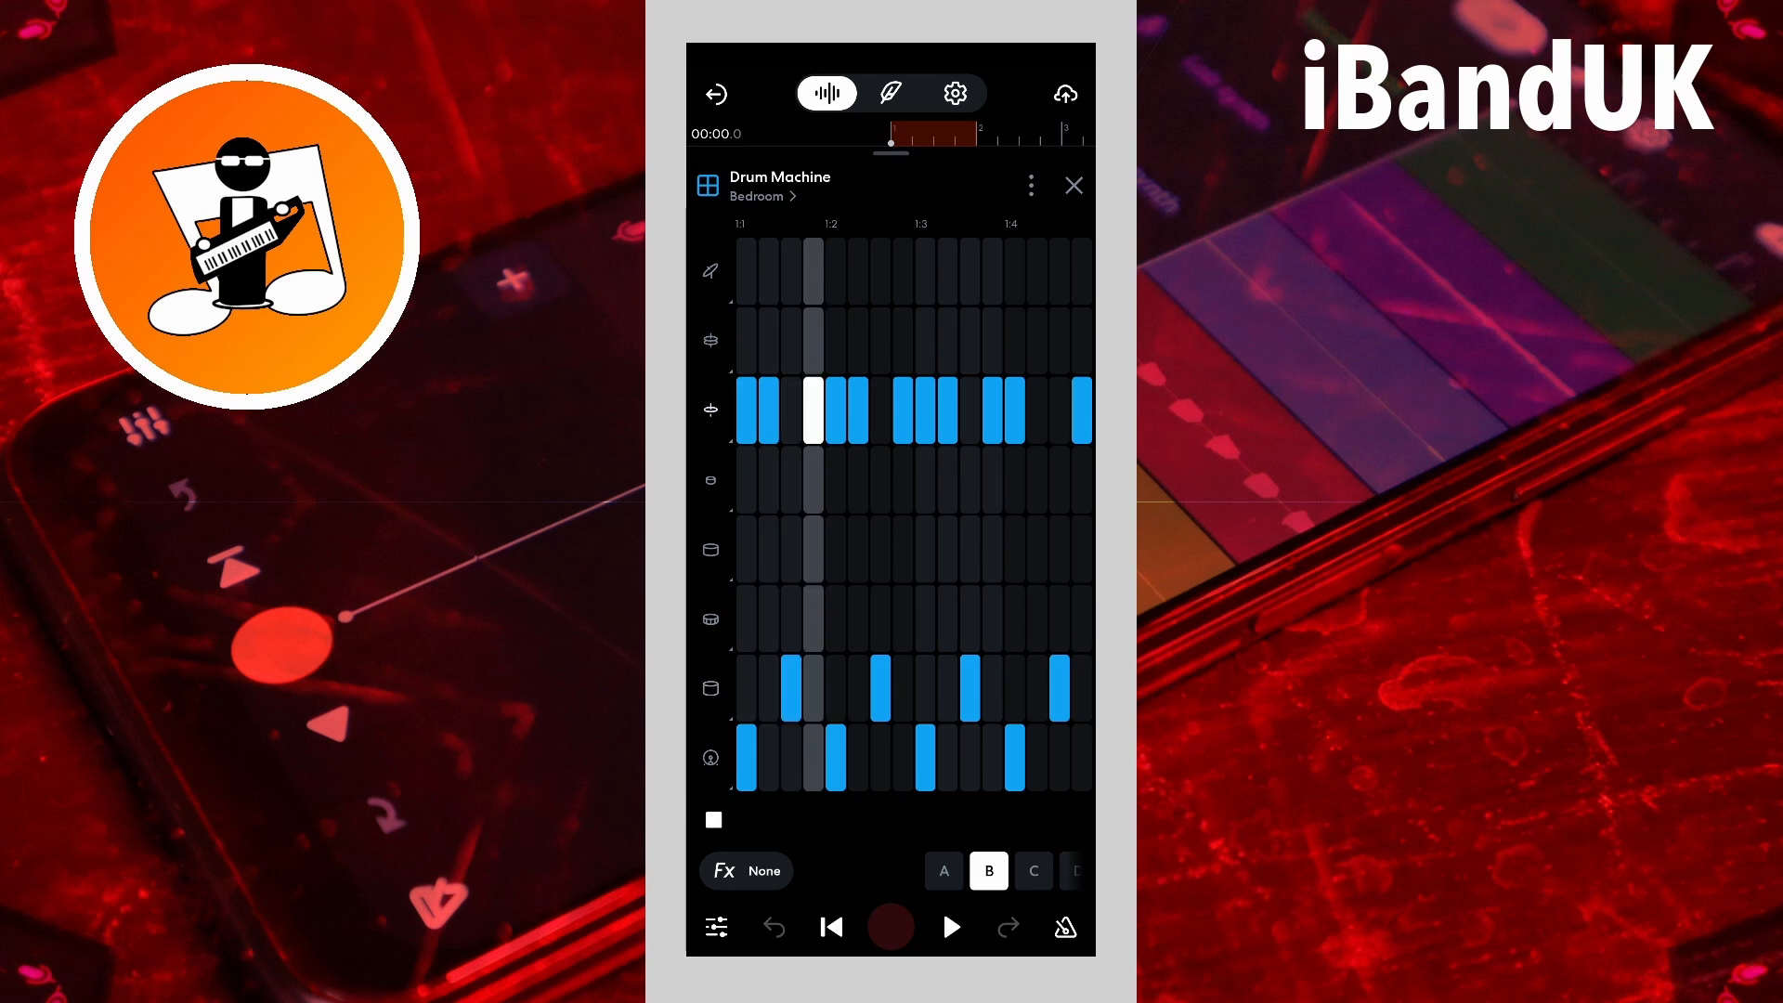
Step: Switch the Drum Machine's kit from Bedroom to Abstract Hip Hop
left_click(830, 759)
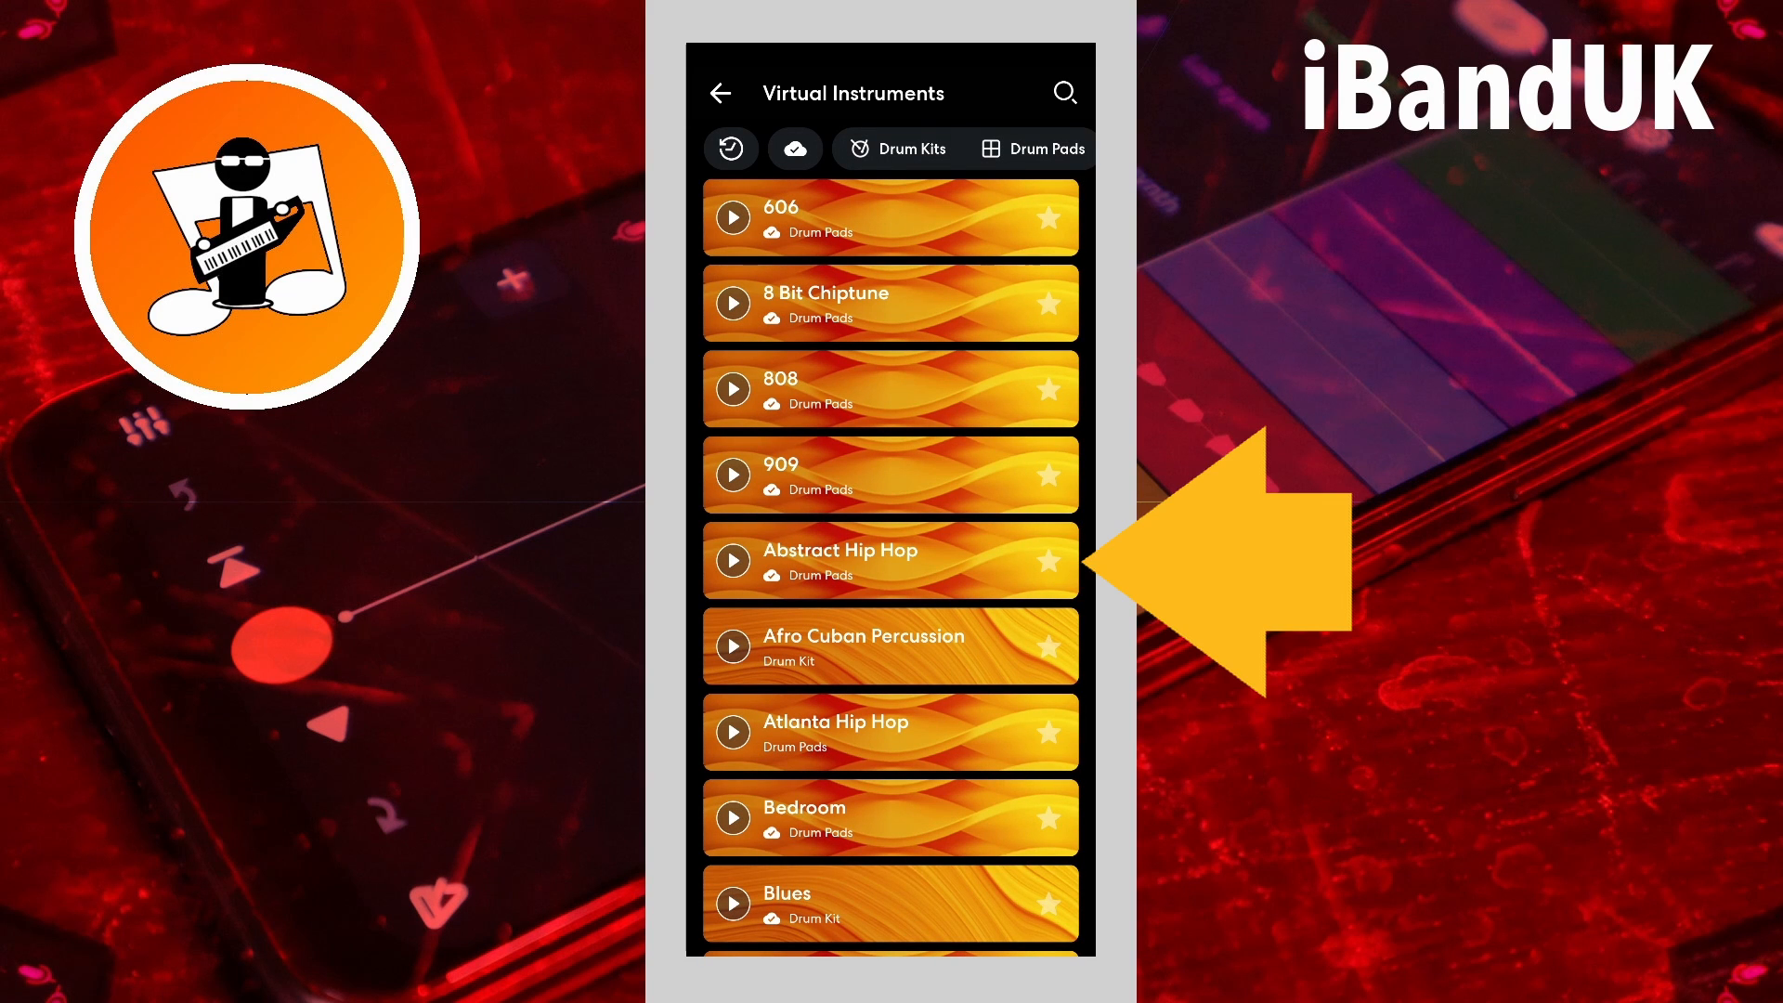
left_click(889, 559)
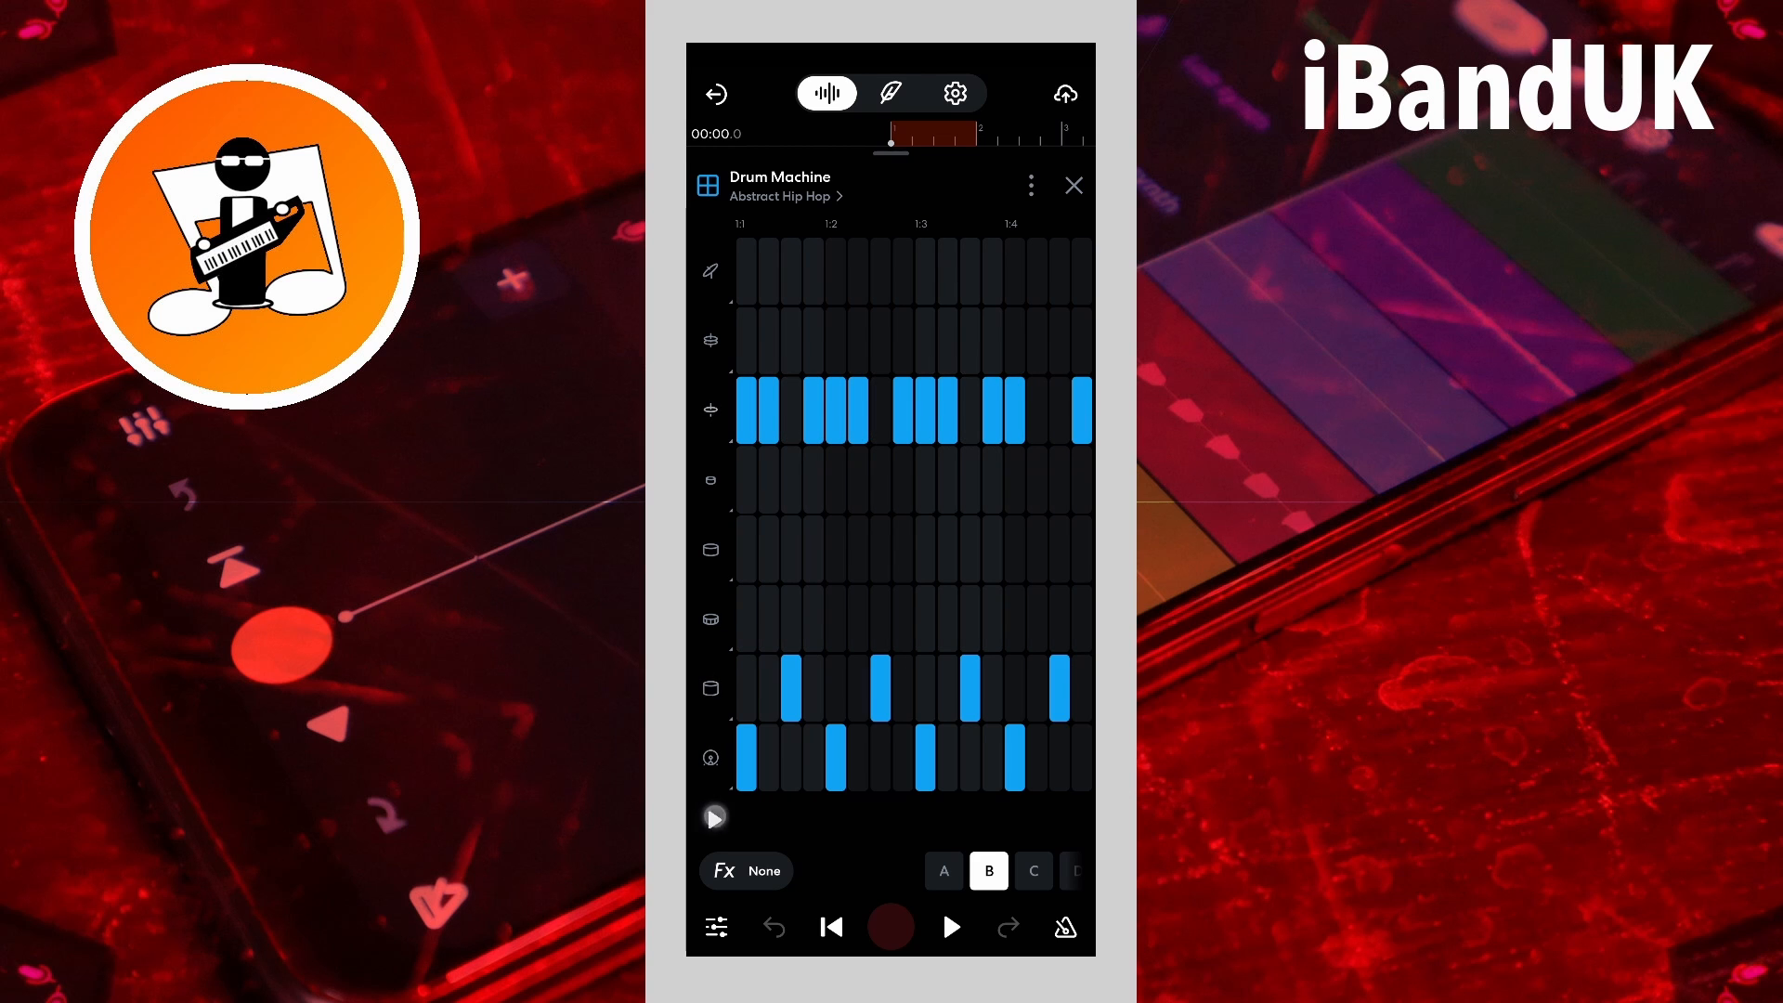
left_click(713, 819)
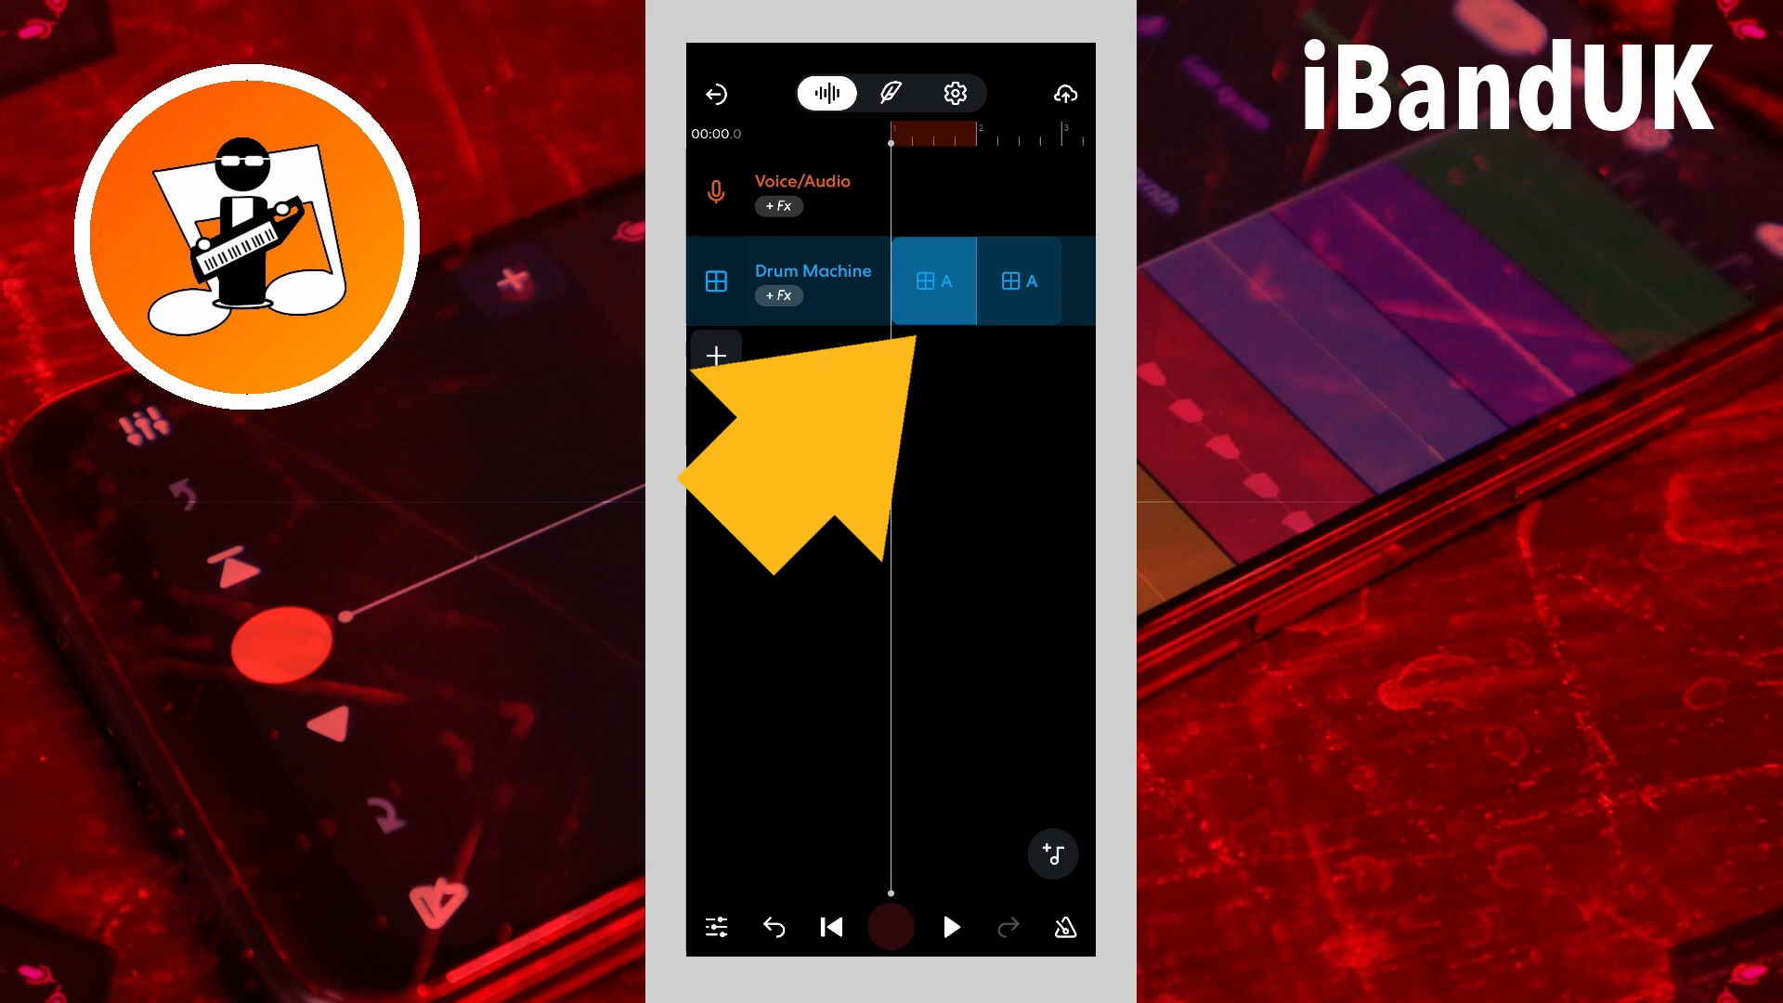
Step: Delete the pattern A clips so the Drum Machine lane is empty
left_click(934, 280)
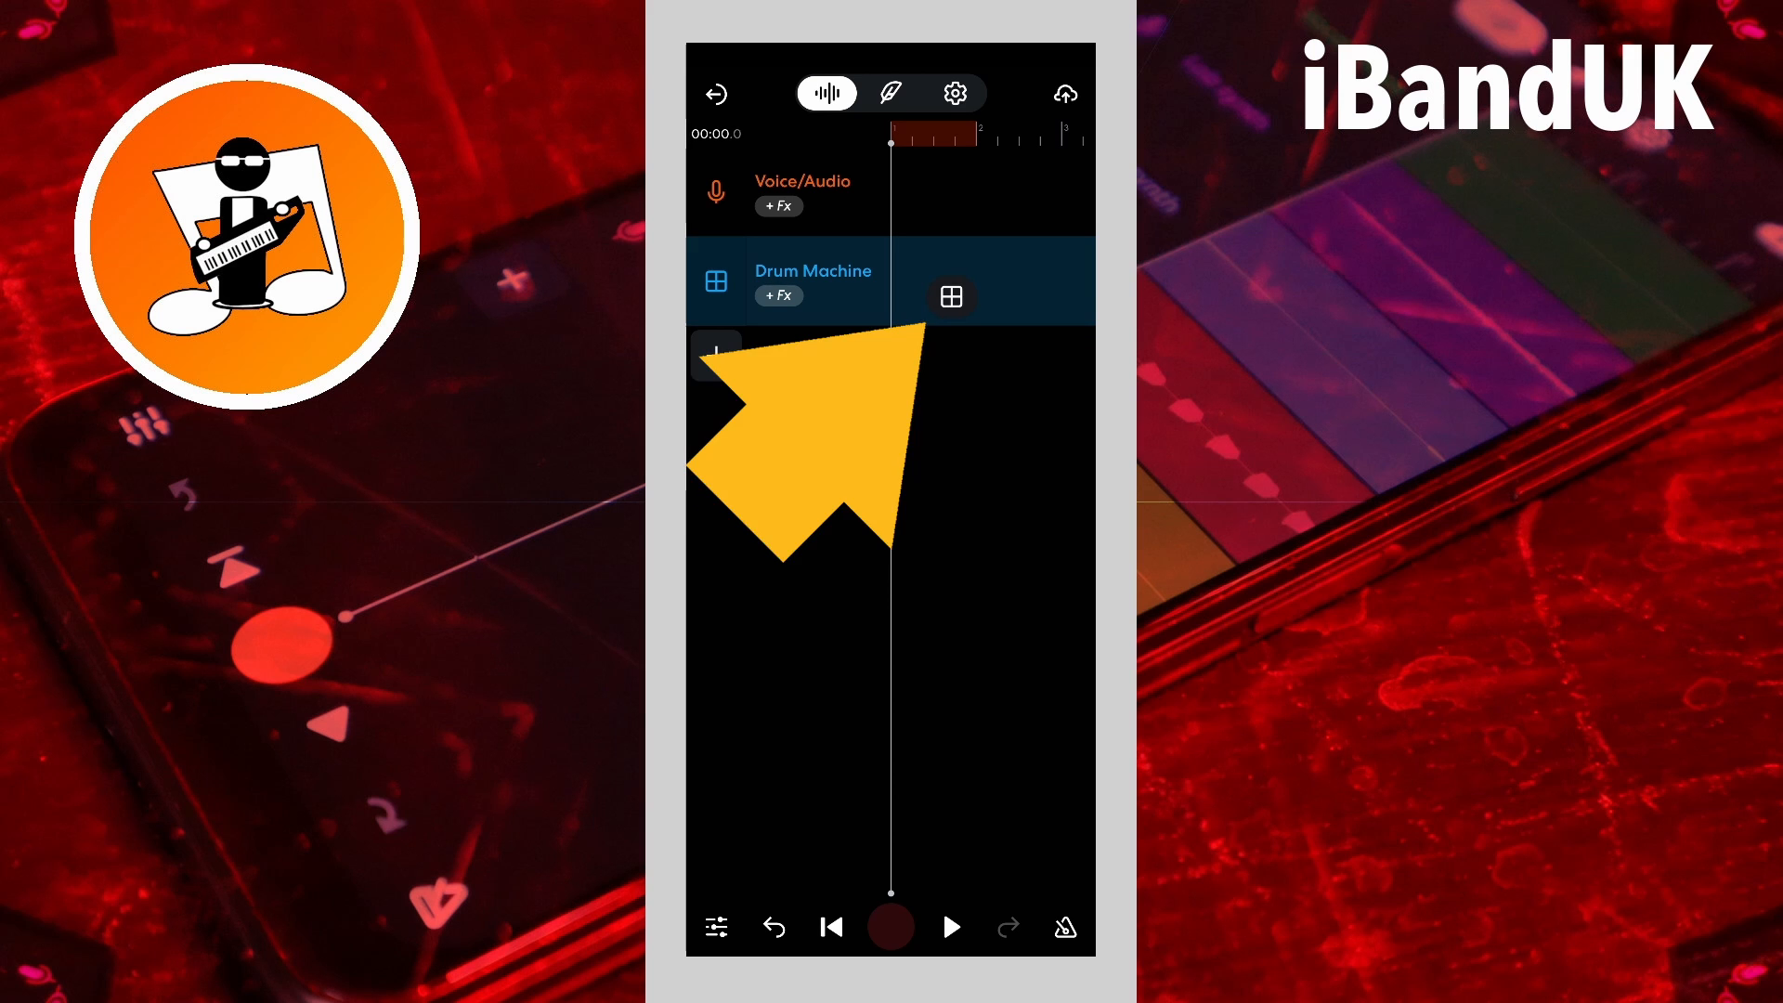
Step: Insert pattern B clips onto the empty Drum Machine lane
left_click(951, 295)
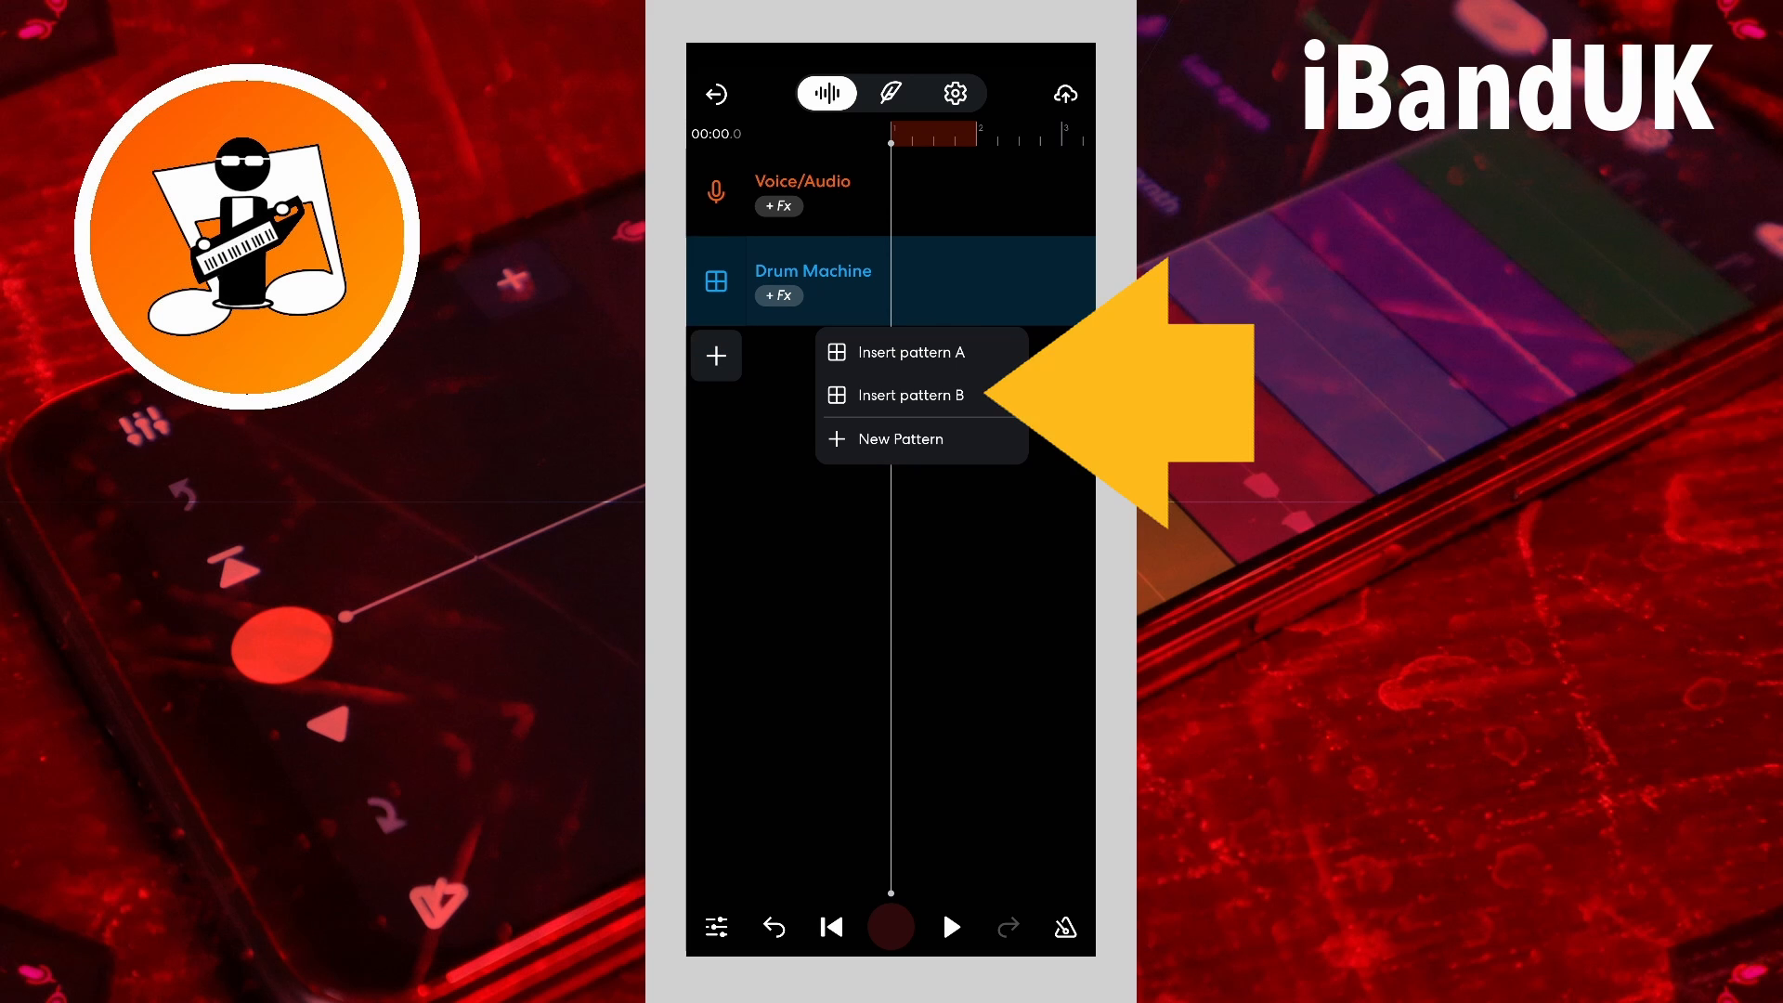
left_click(908, 393)
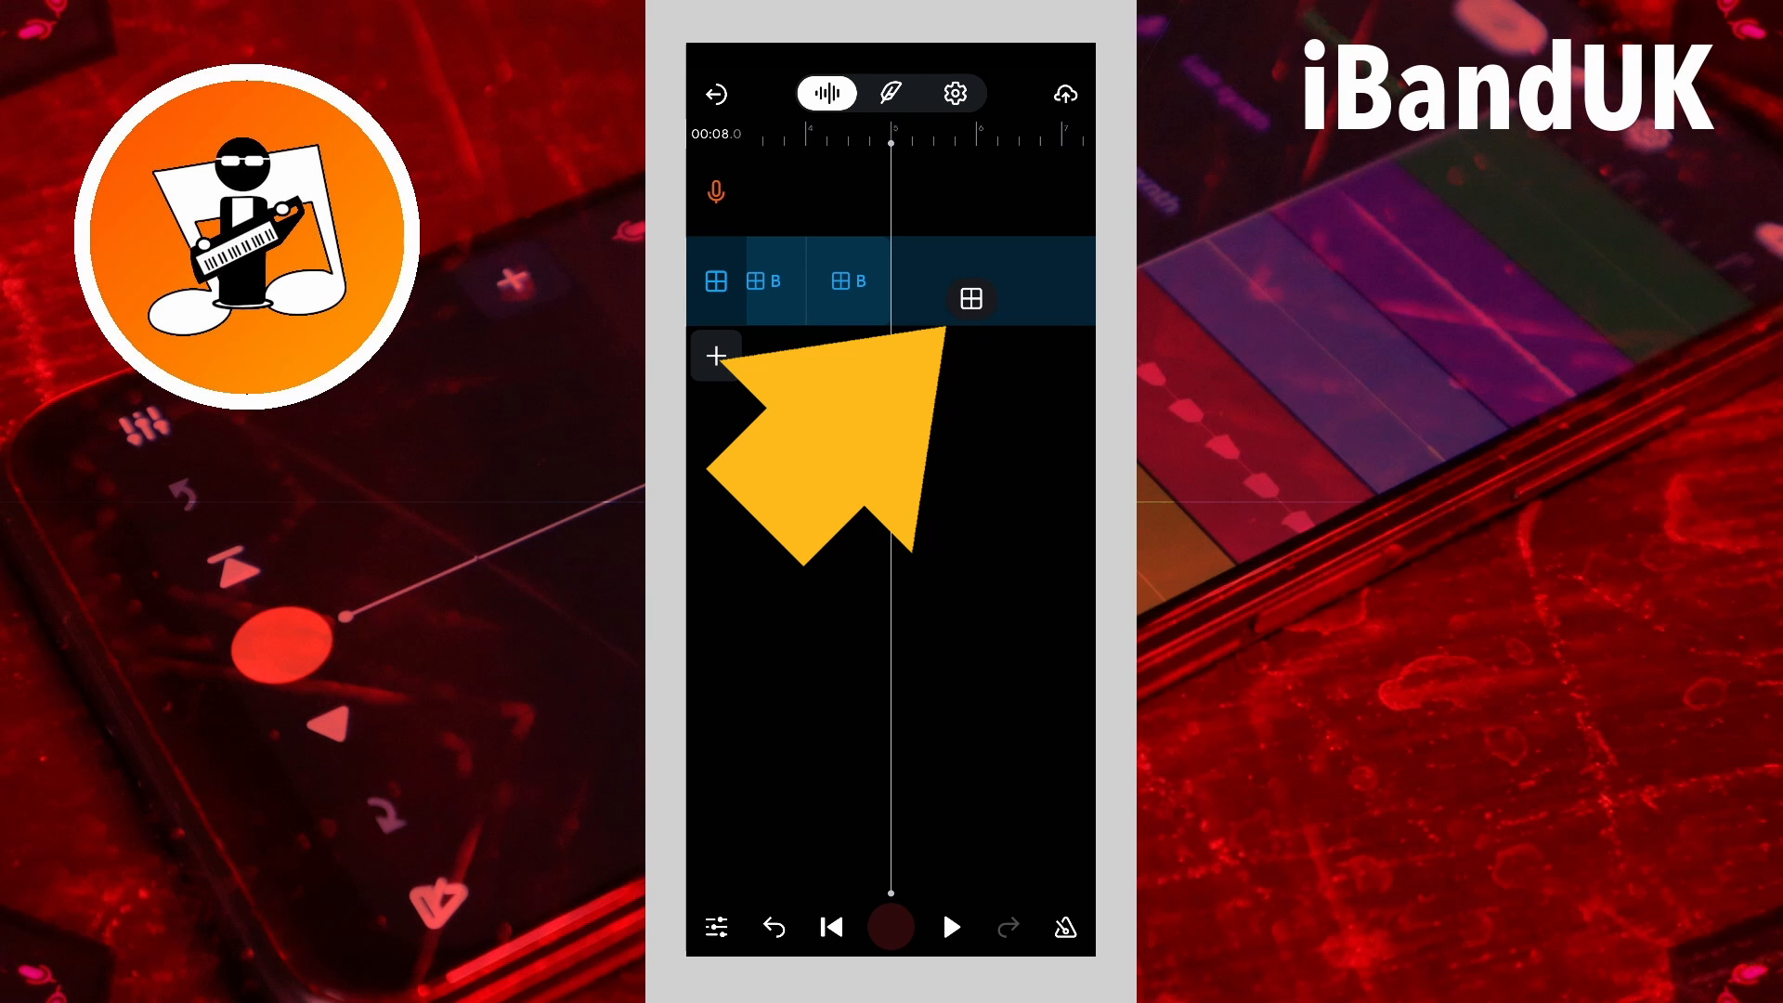
Step: Insert a pattern A clip after the B clips and loop it to repeat several times
left_click(715, 355)
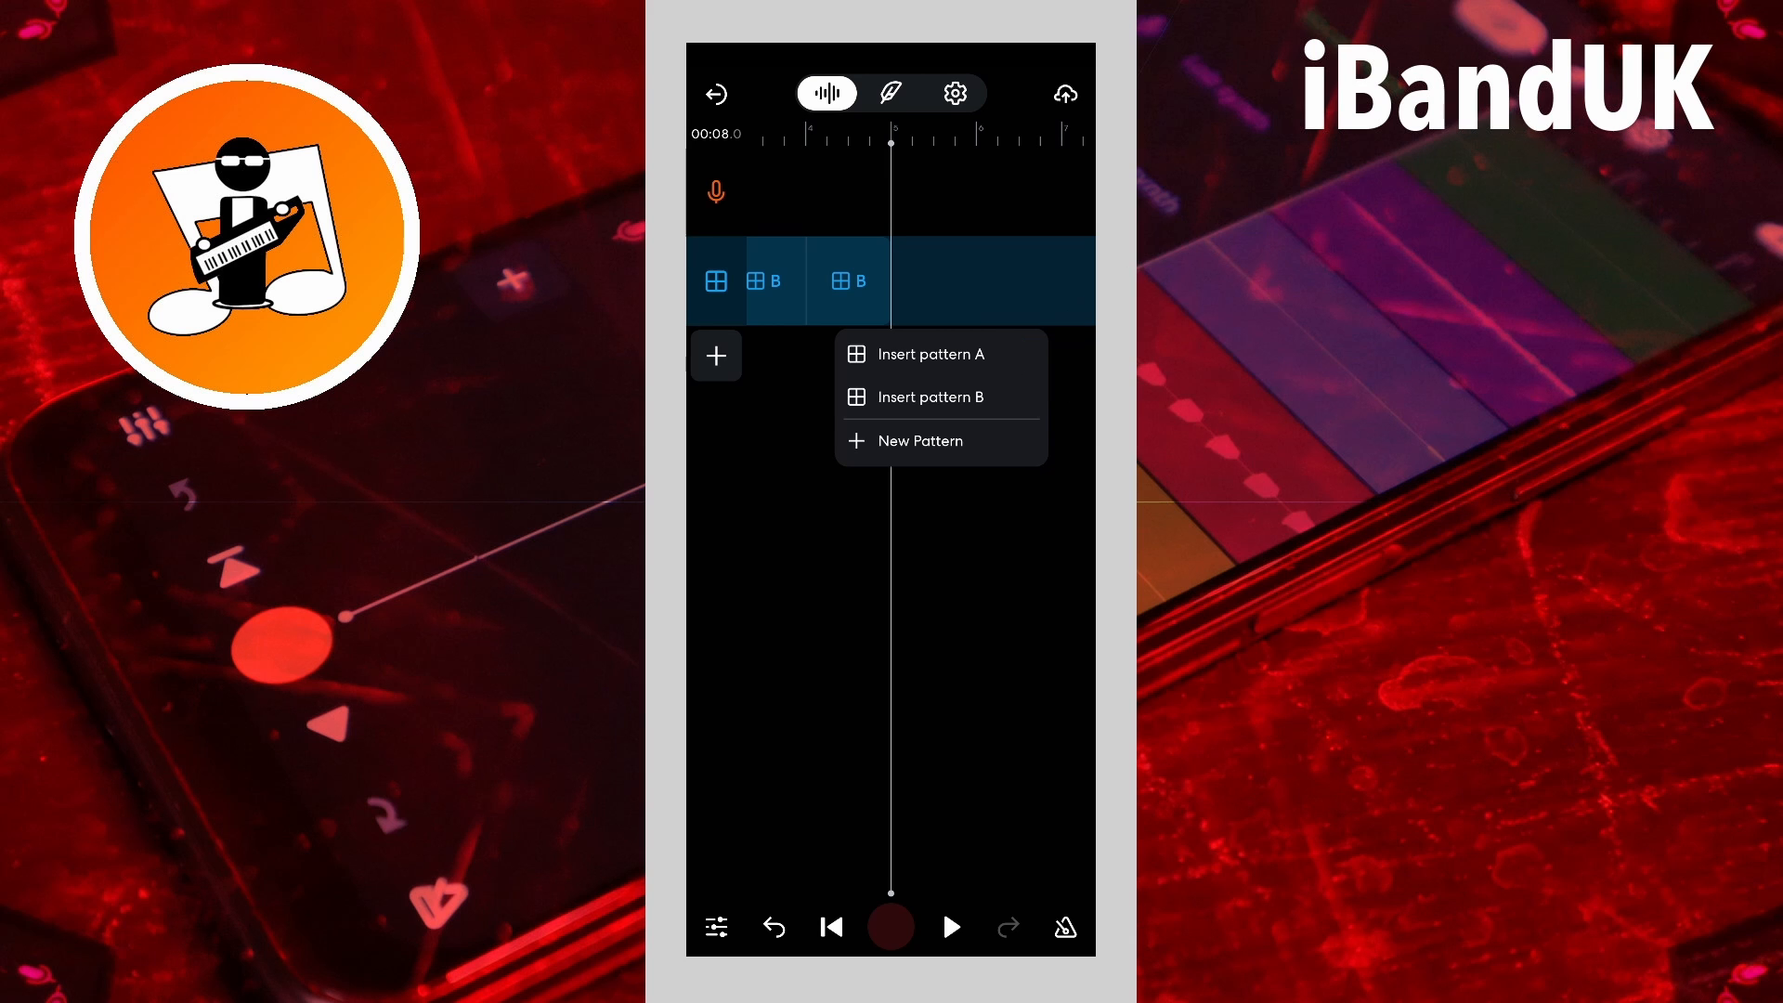
left_click(931, 352)
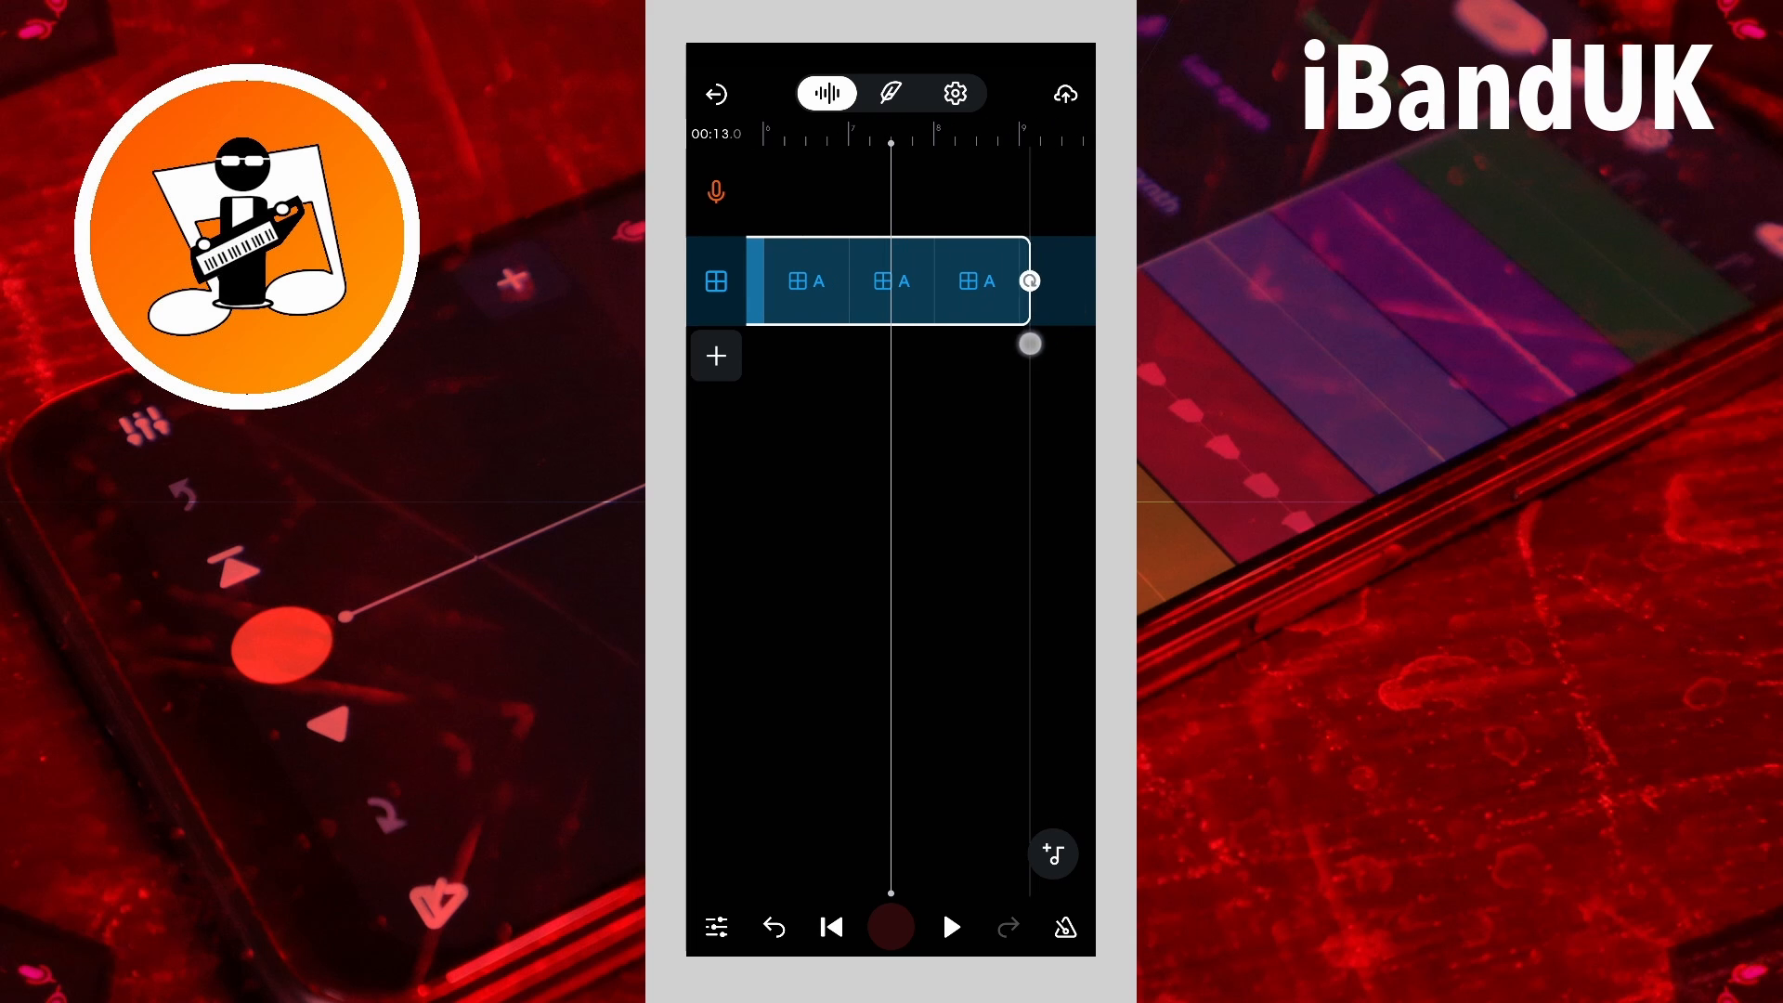
left_click_drag(1029, 344, 802, 687)
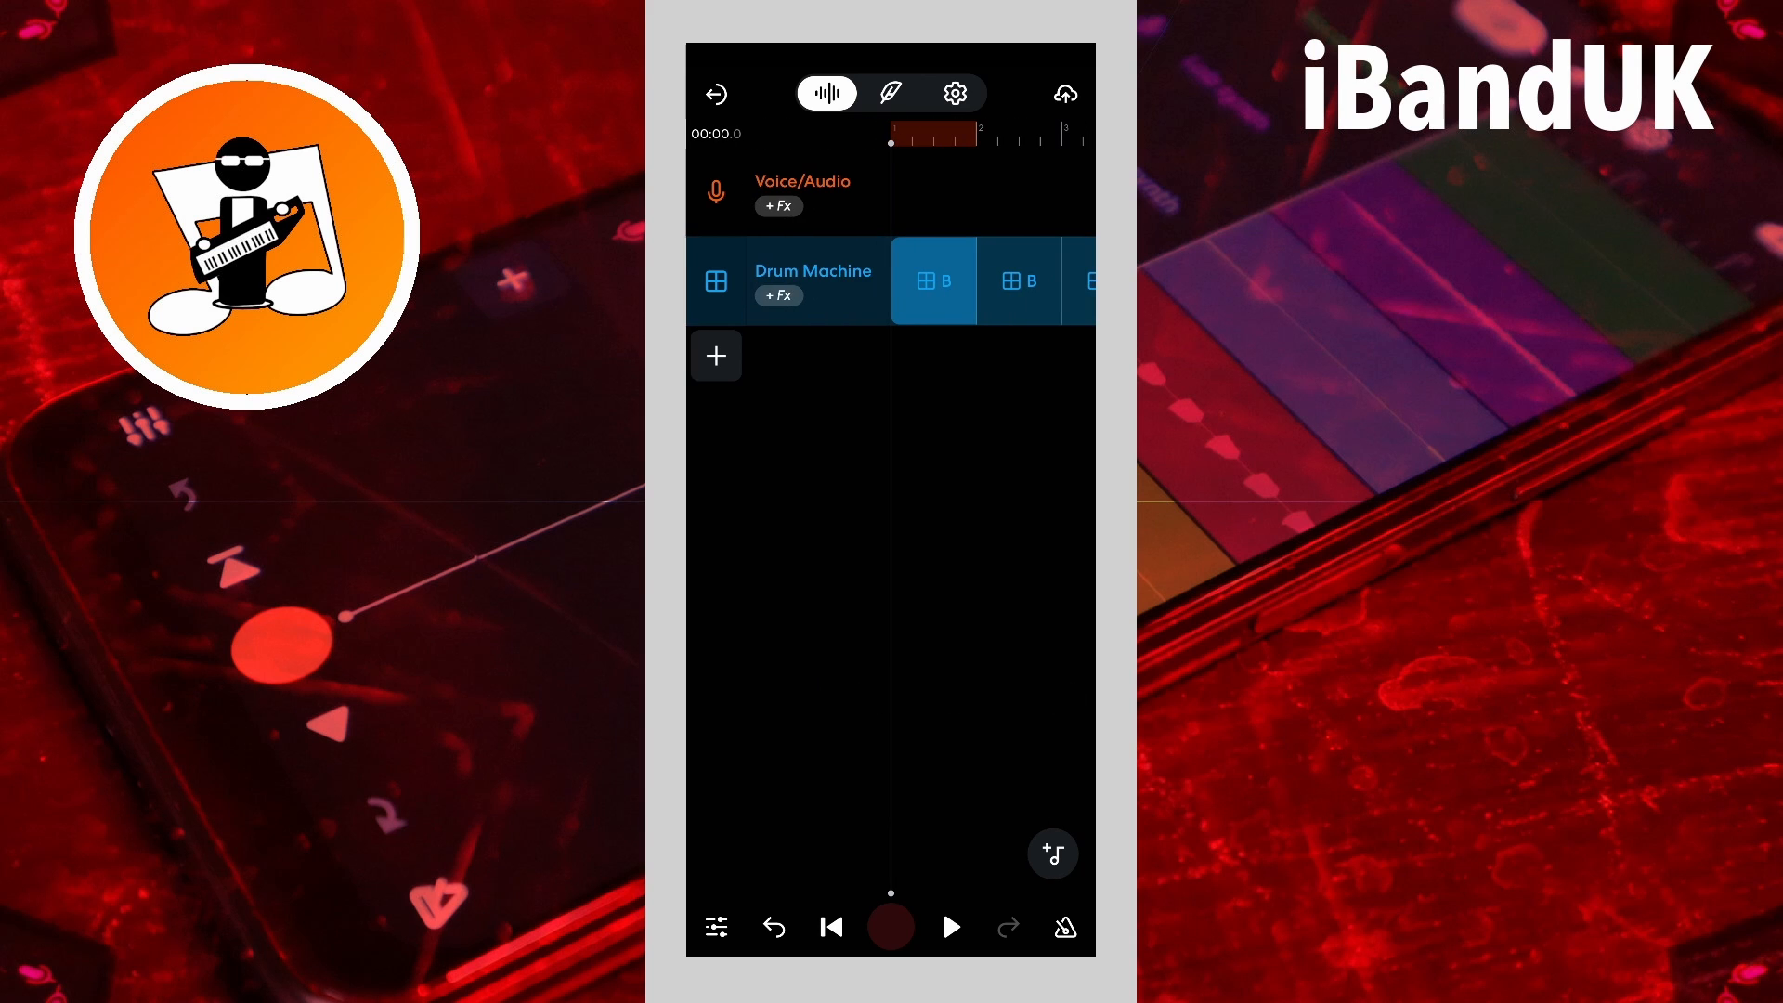
Step: Play back the arranged B and A drum clips from the song start
left_click(950, 927)
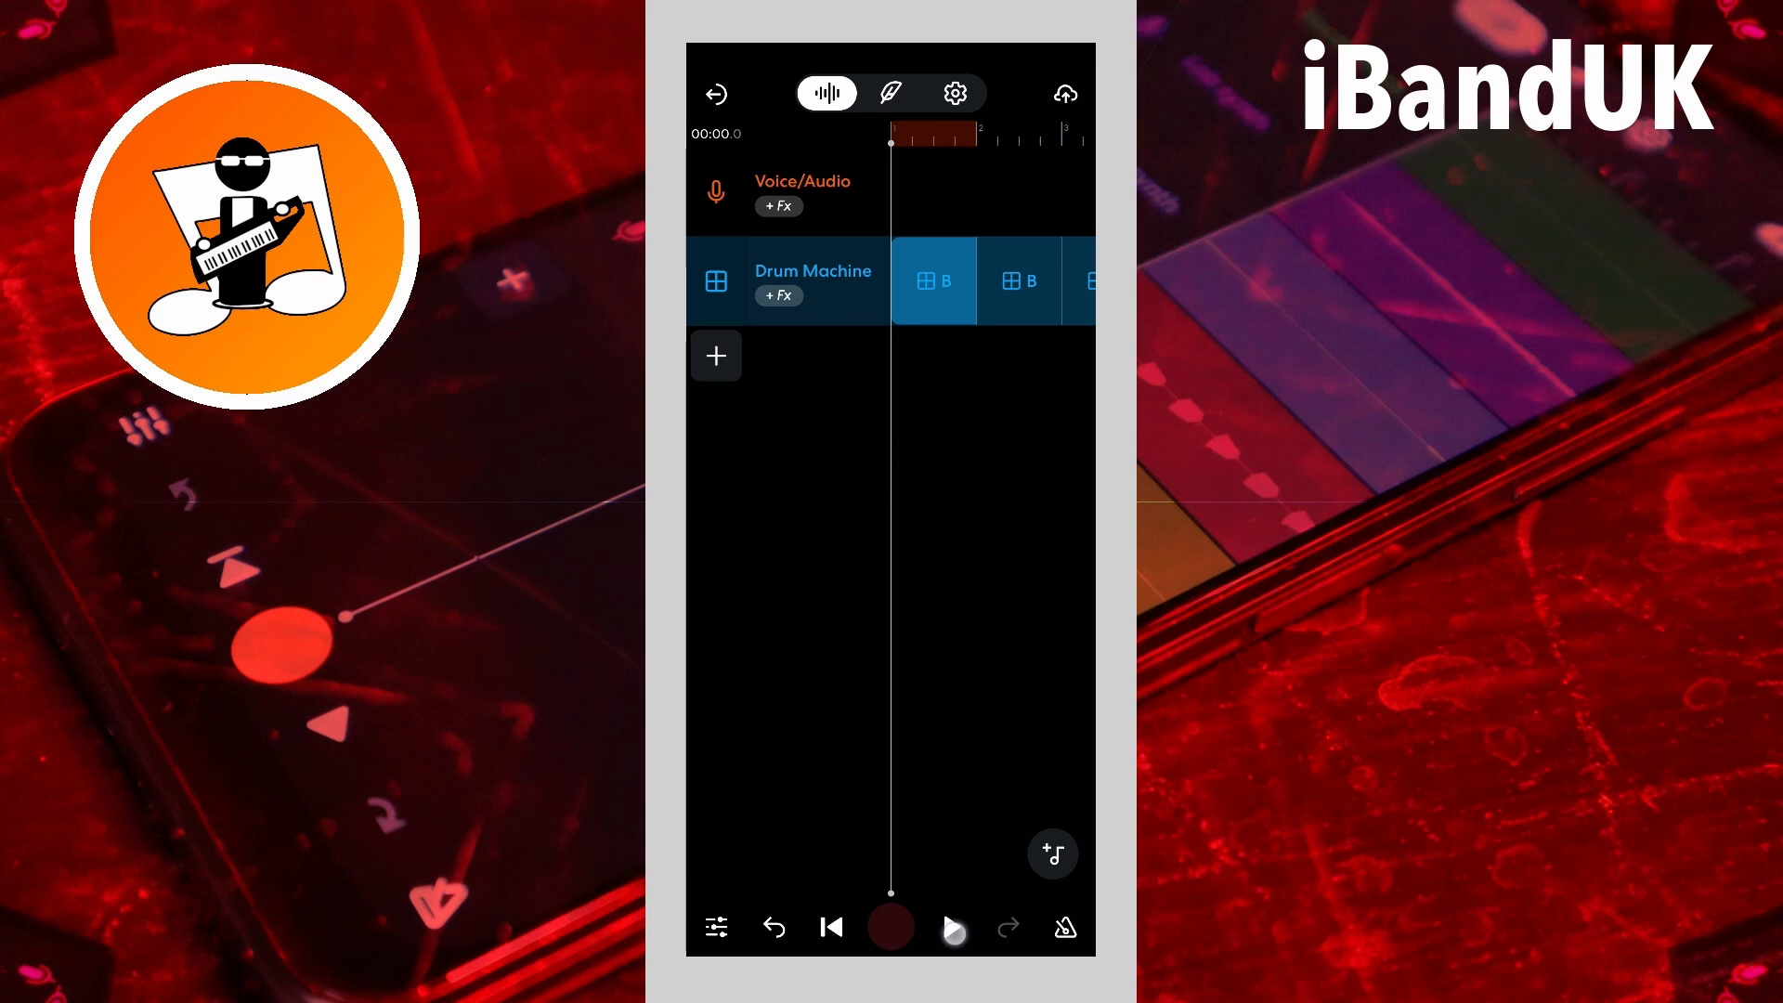
left_click(951, 926)
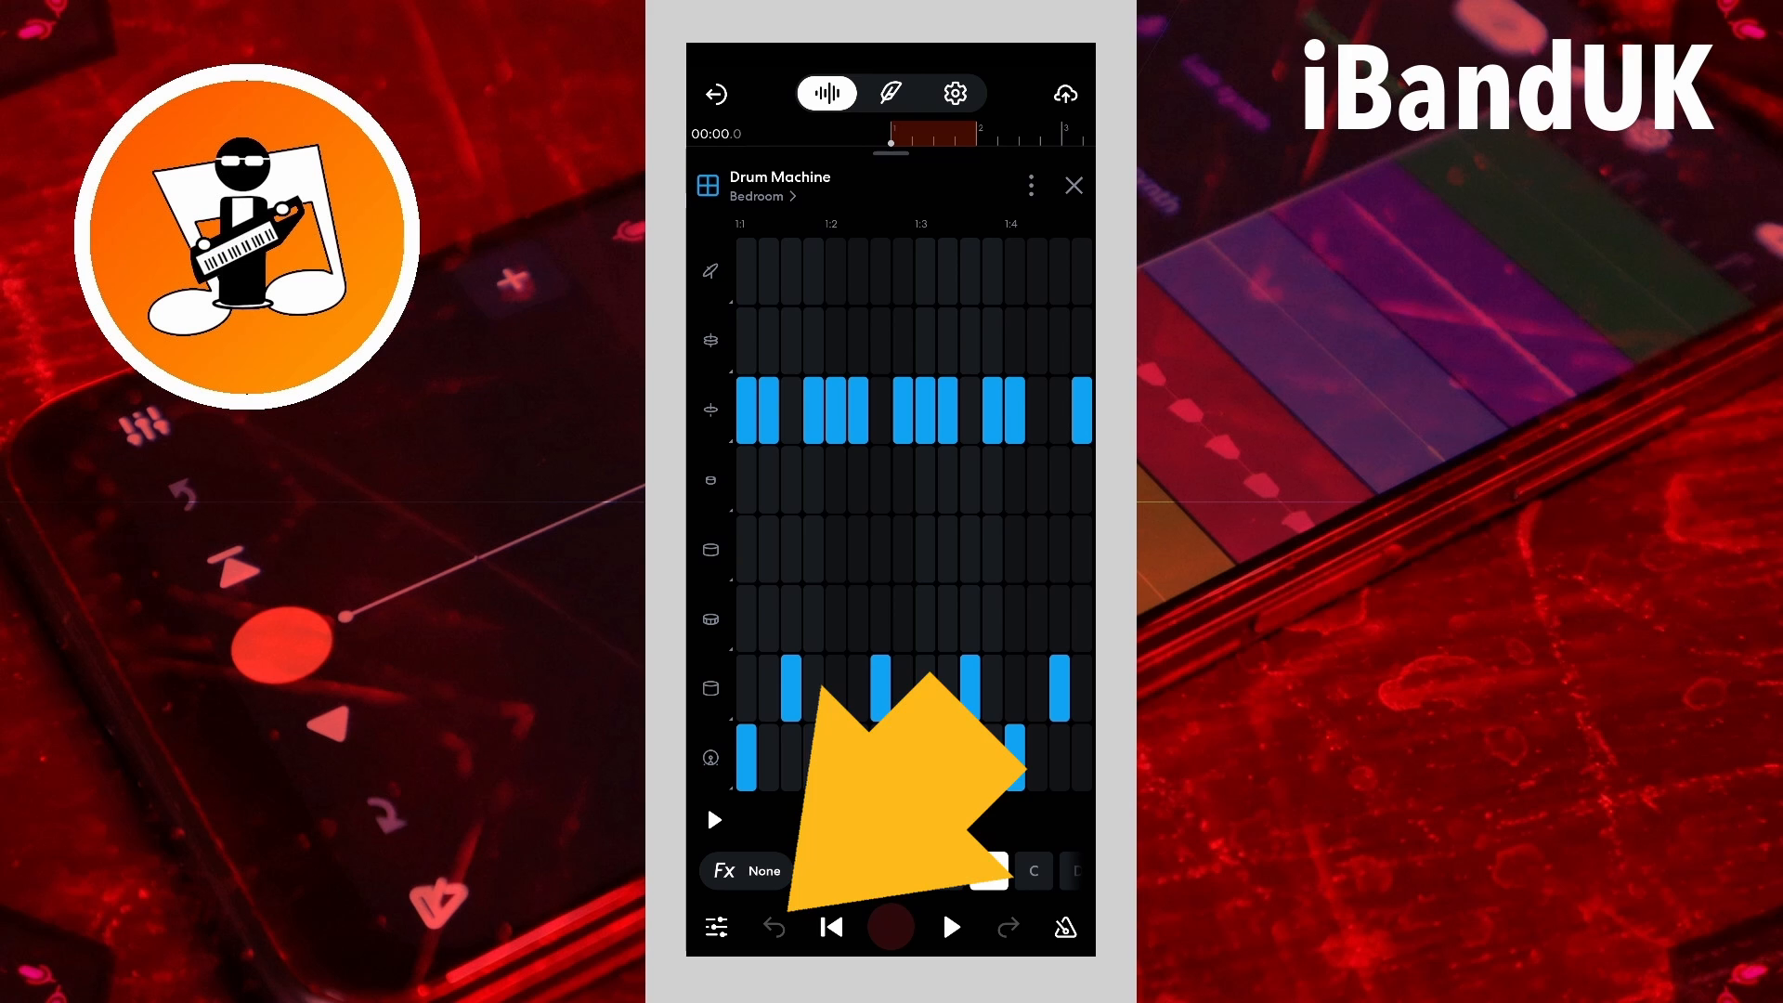
left_click(986, 869)
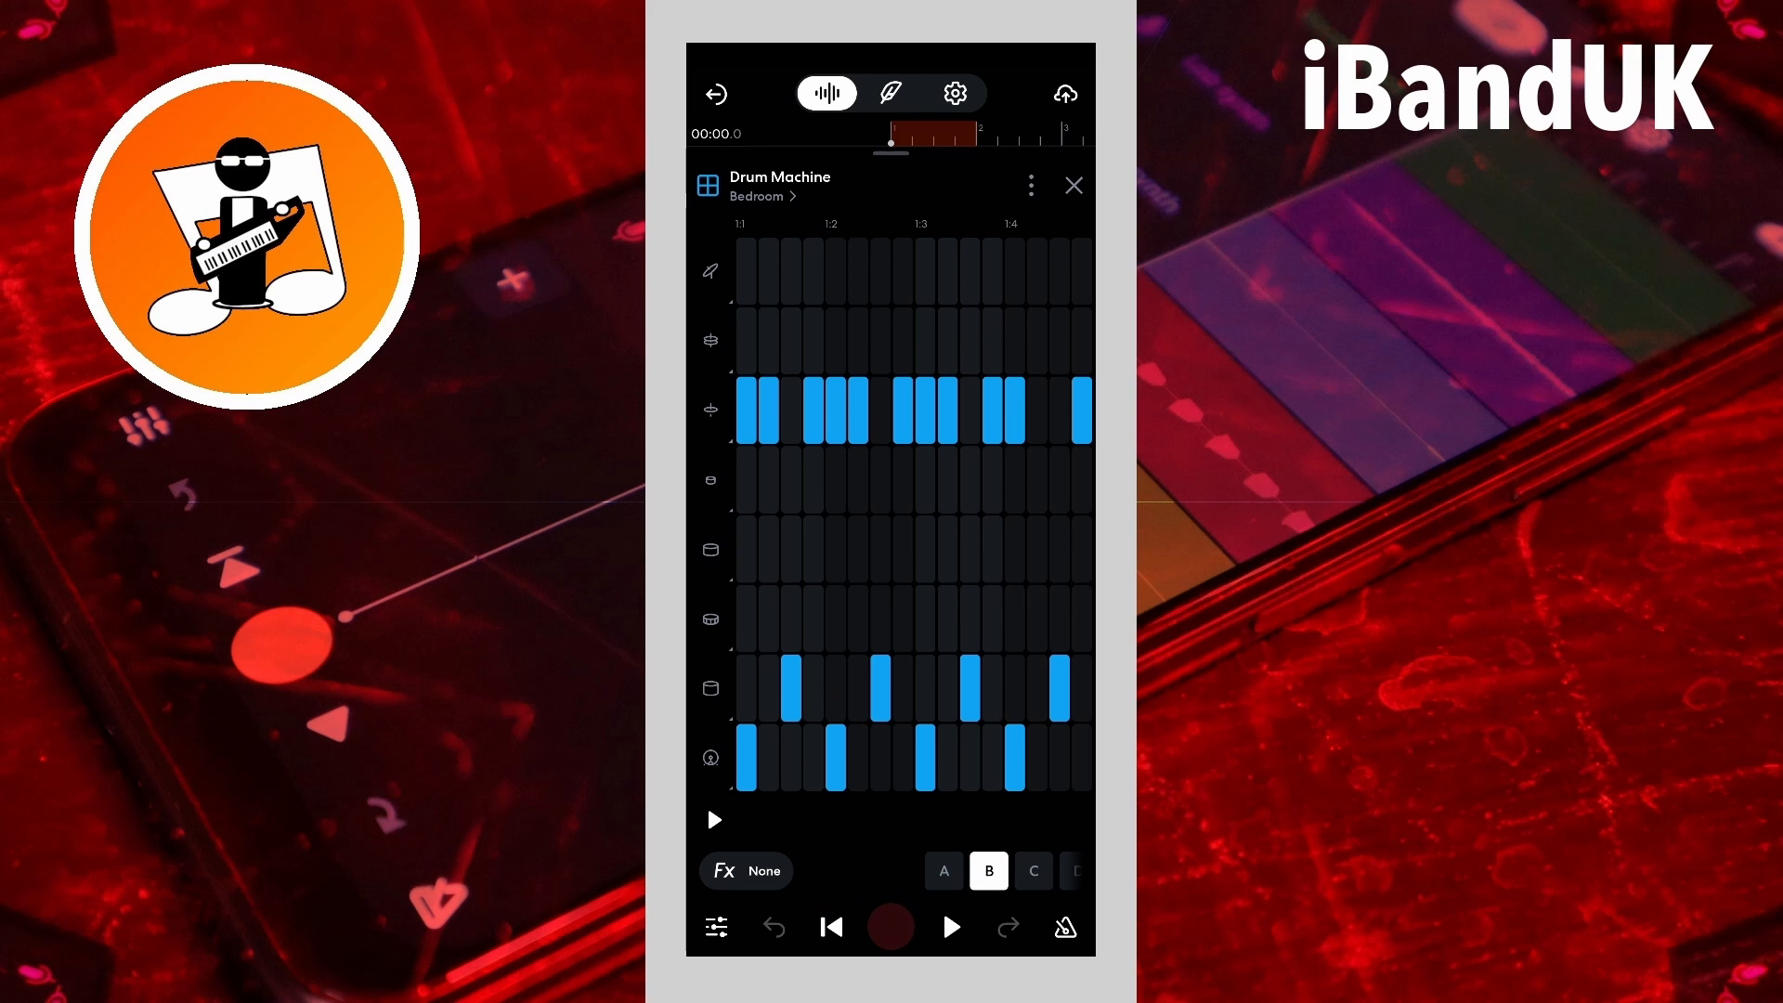